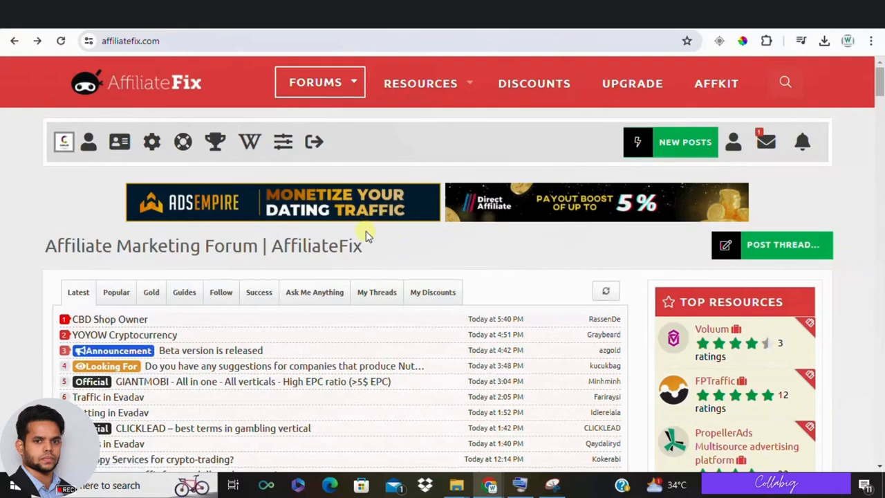
mouse_move(109, 289)
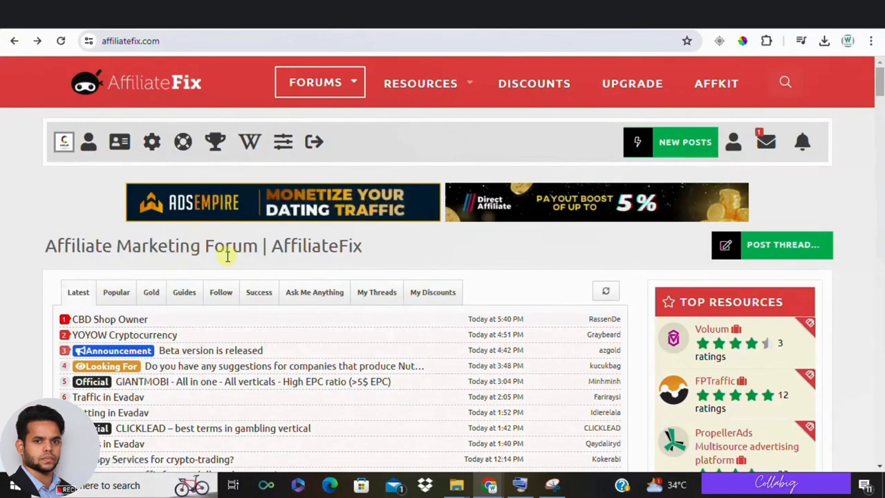
Step: Bring up the Get Access Now signup popup on the Collabig registration page
scroll(down, 3)
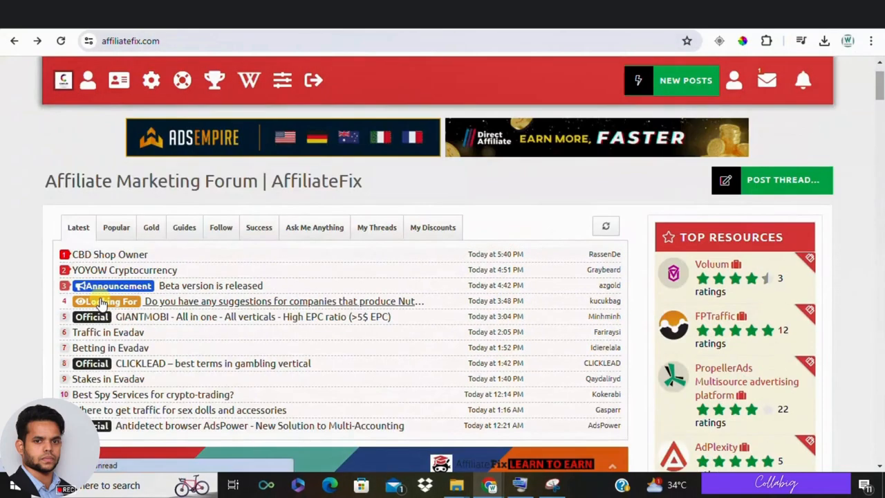
scroll(down, 3)
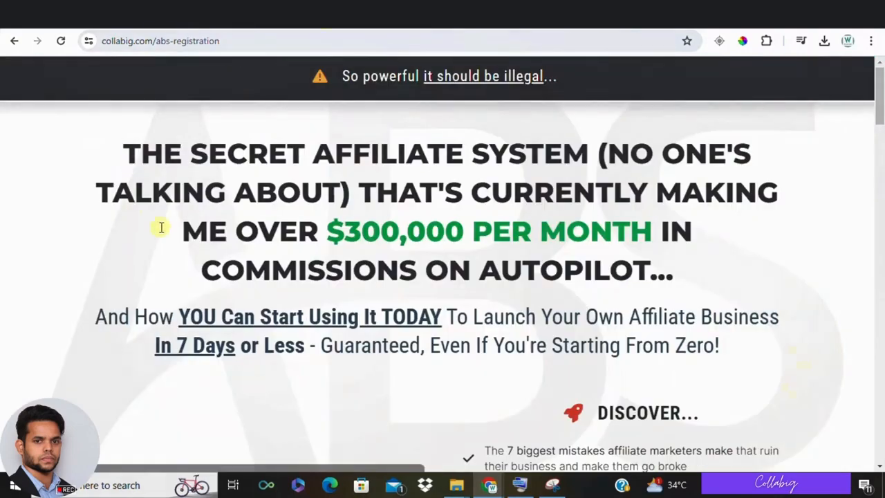
mouse_move(339, 171)
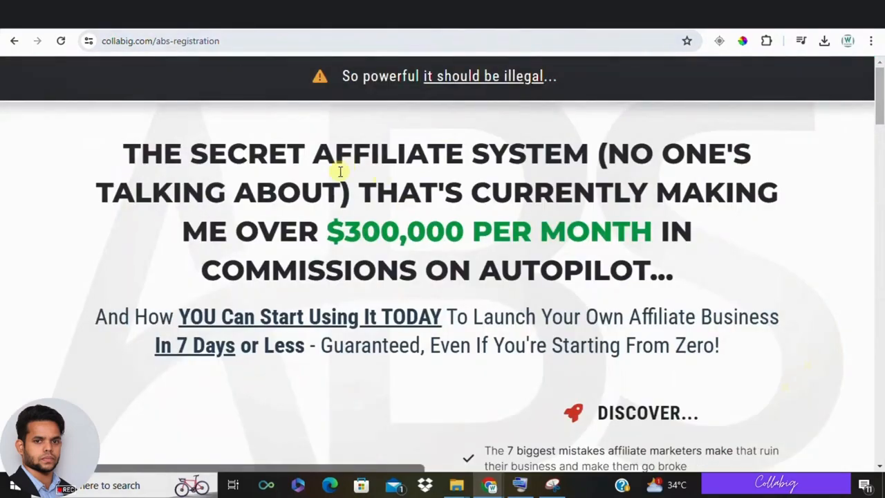
scroll(down, 3)
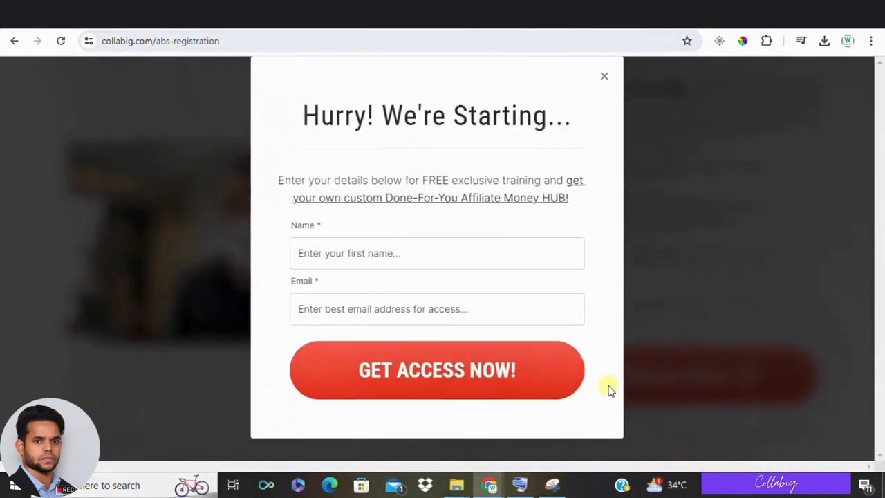
click(603, 76)
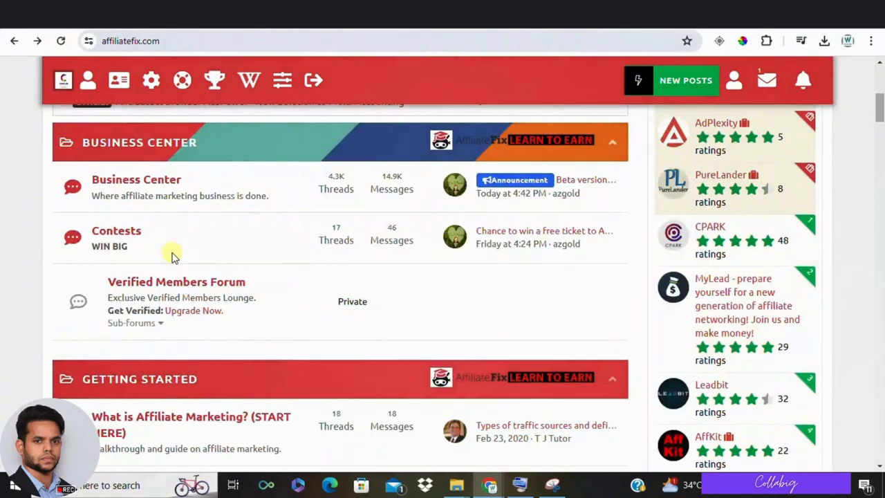
Step: Return to the top of the forum homepage and show the My Discounts thread list
scroll(up, 3)
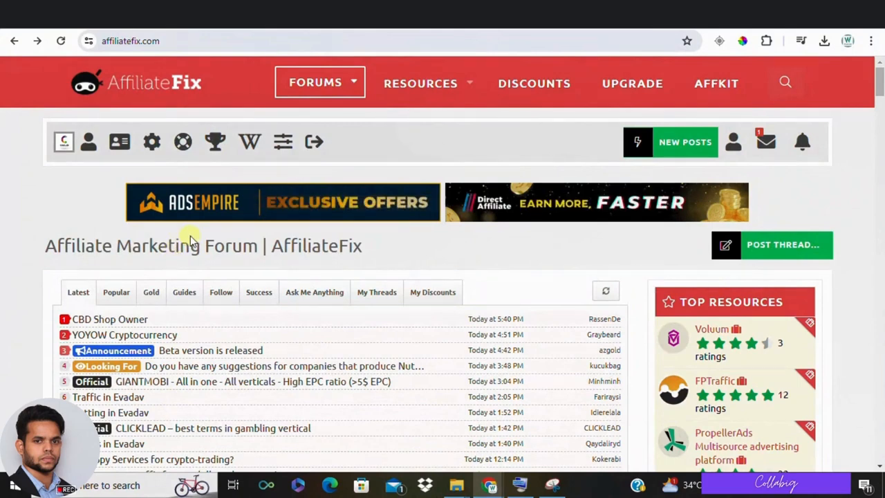
mouse_move(83, 108)
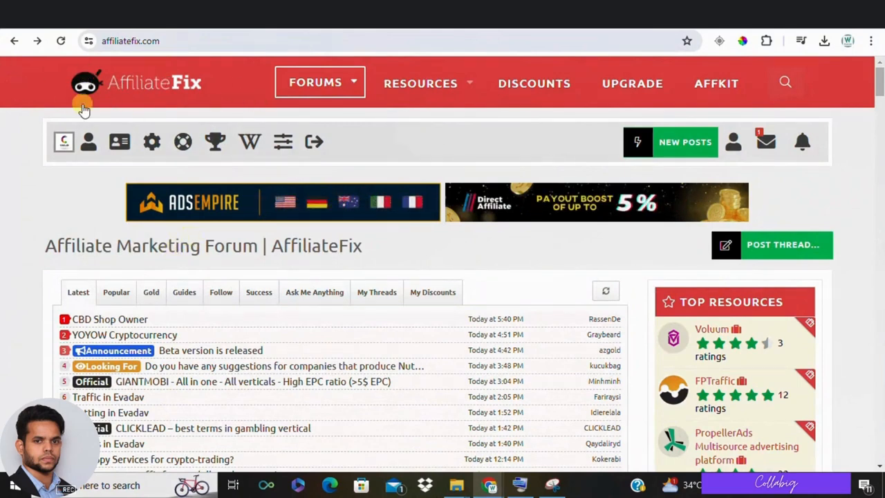
mouse_move(54, 223)
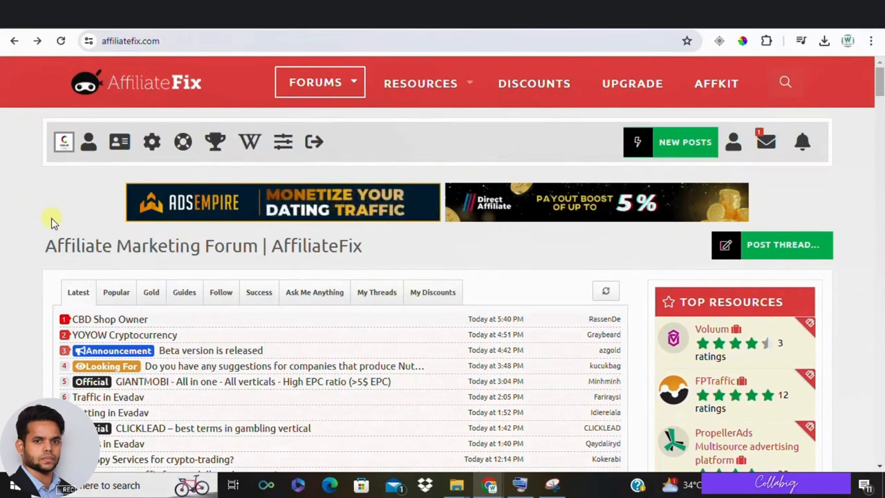
scroll(down, 3)
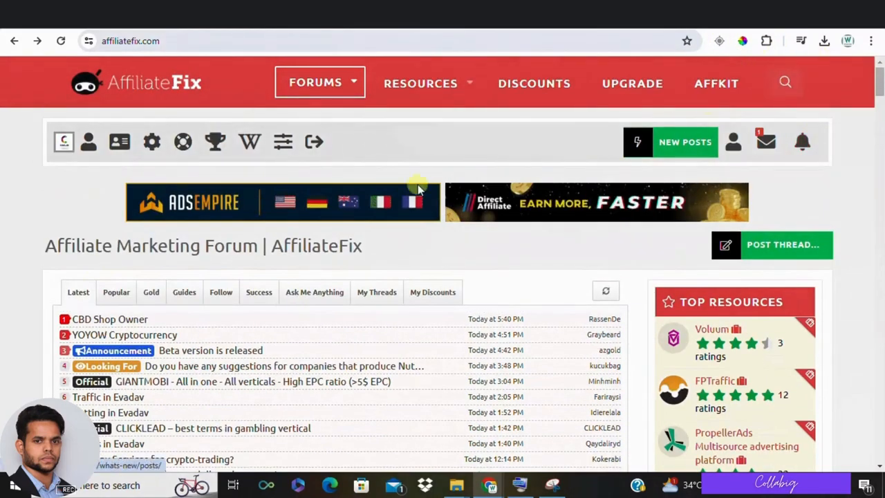
mouse_move(449, 315)
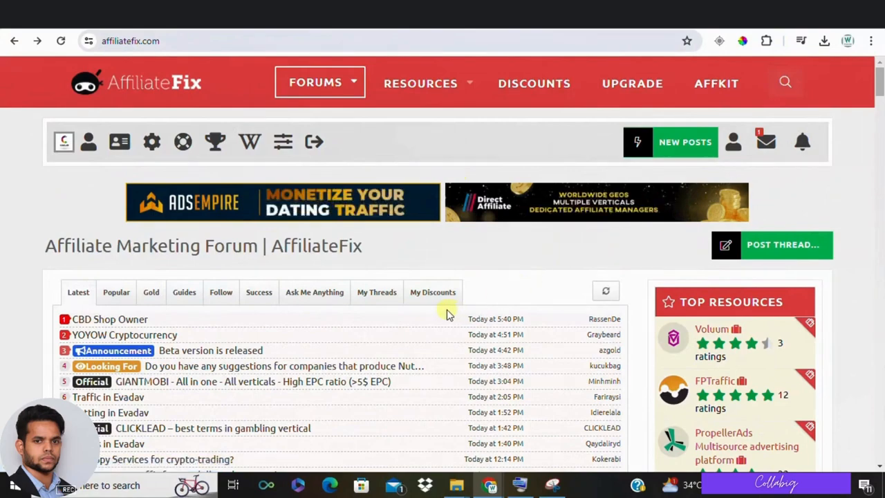
scroll(down, 3)
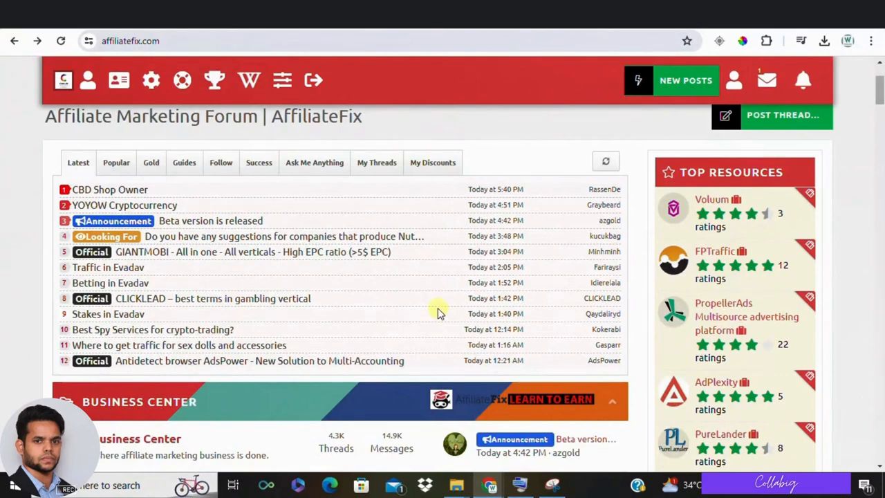
scroll(up, 3)
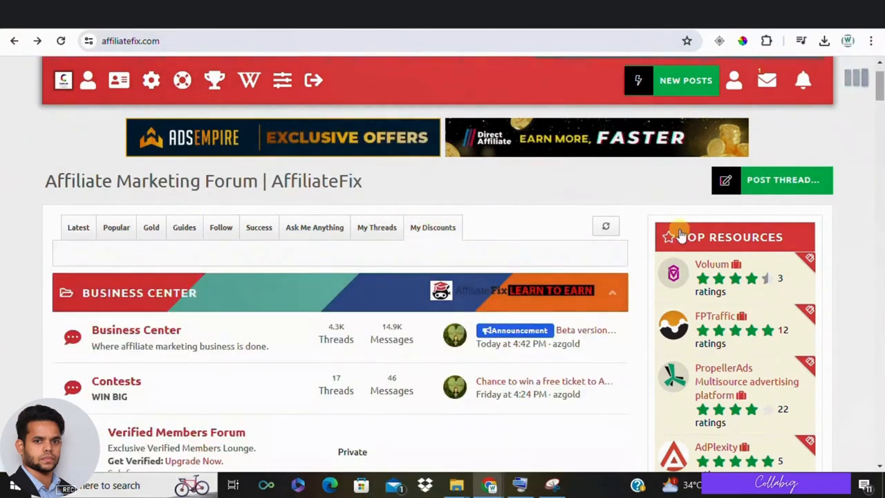
Step: Browse the discount threads like Voluum and AdsBridge, then return to the Latest list
click(433, 227)
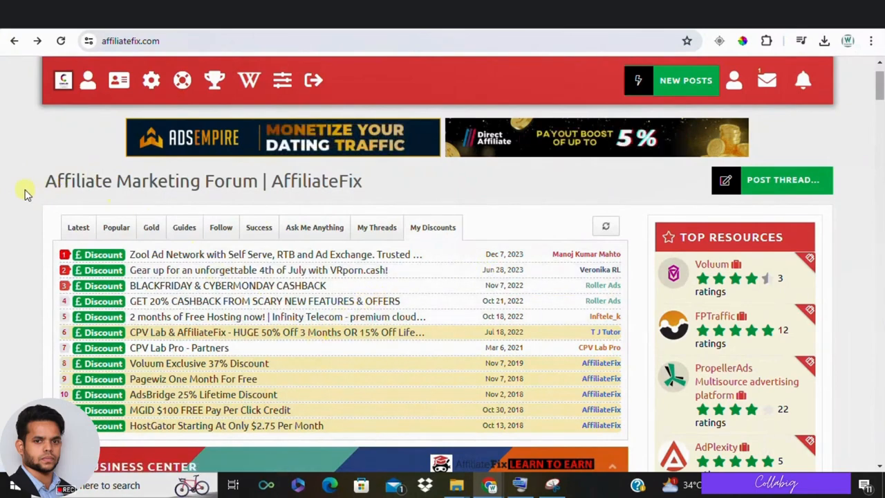
scroll(up, 3)
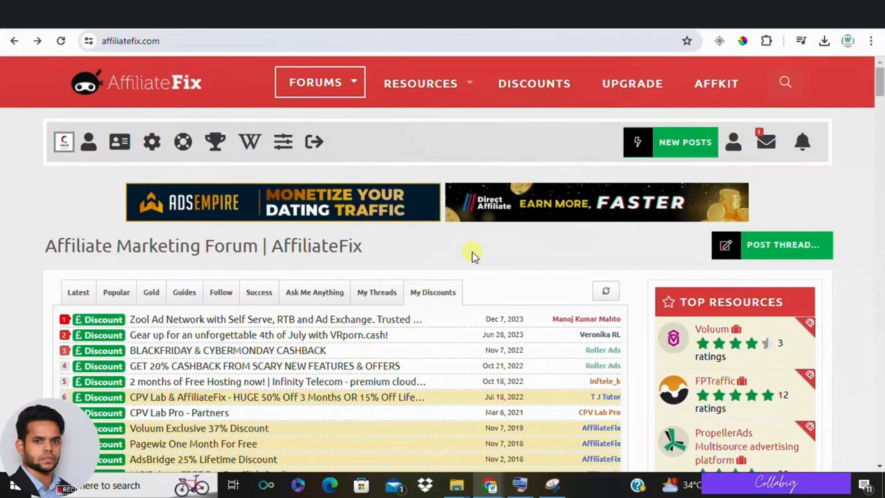
scroll(down, 3)
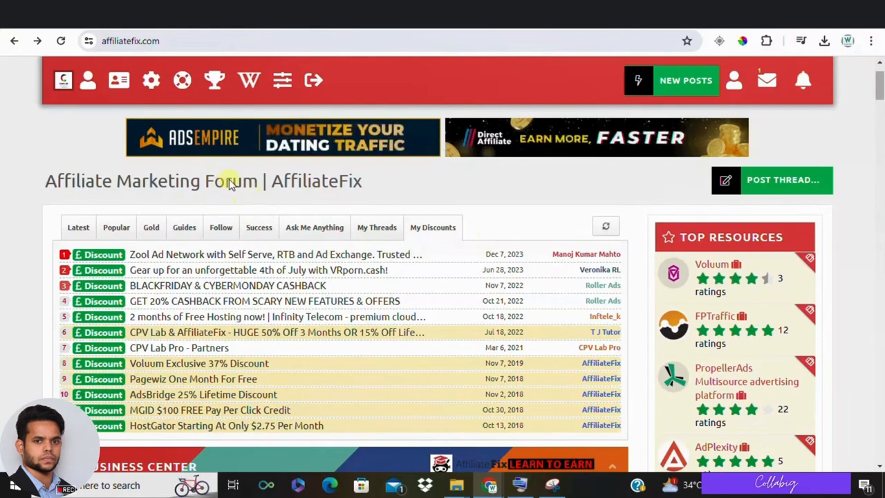
double_click(232, 180)
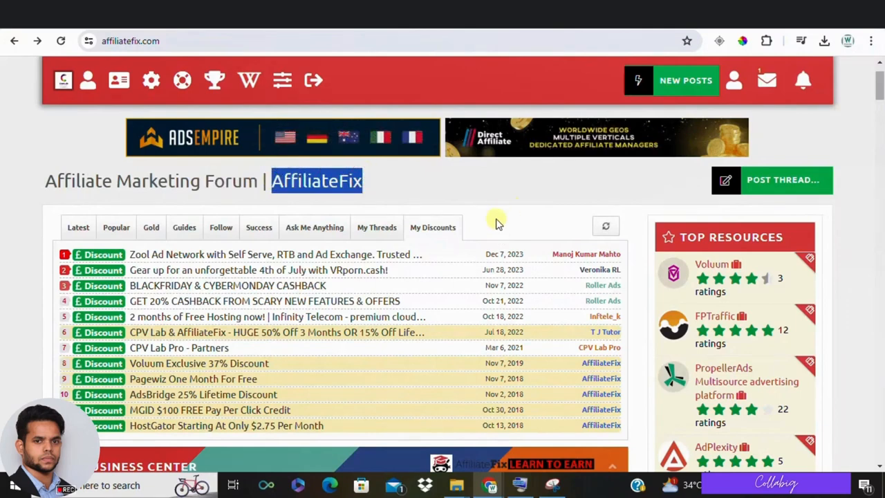
mouse_move(412, 222)
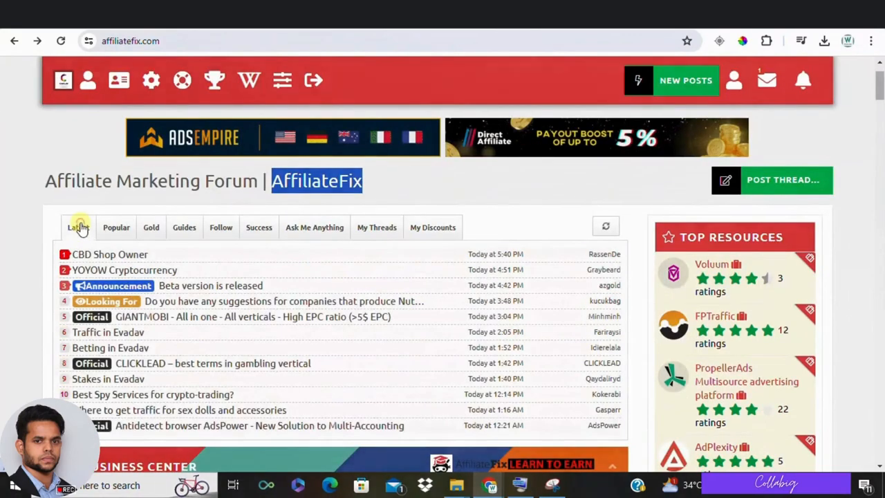
scroll(down, 3)
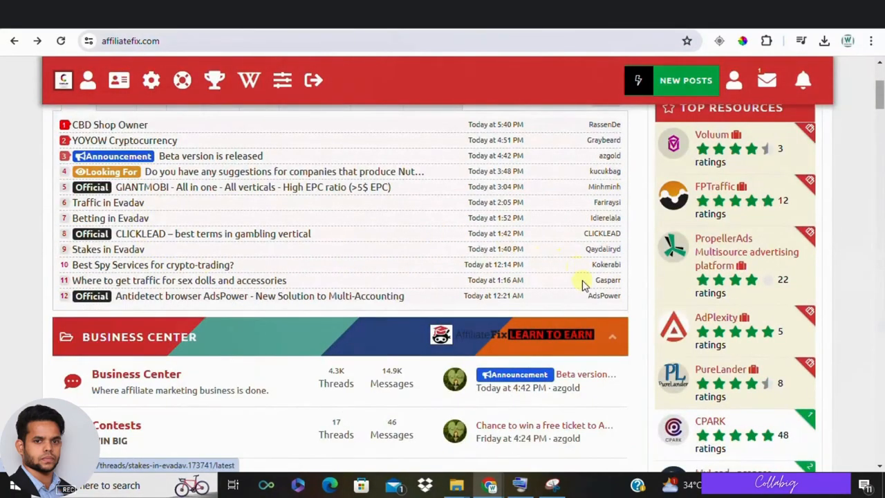
scroll(up, 3)
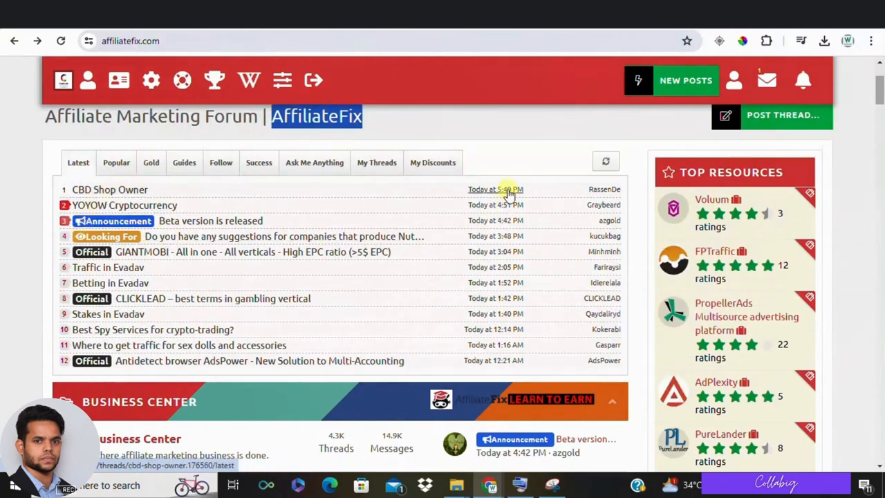
mouse_move(519, 283)
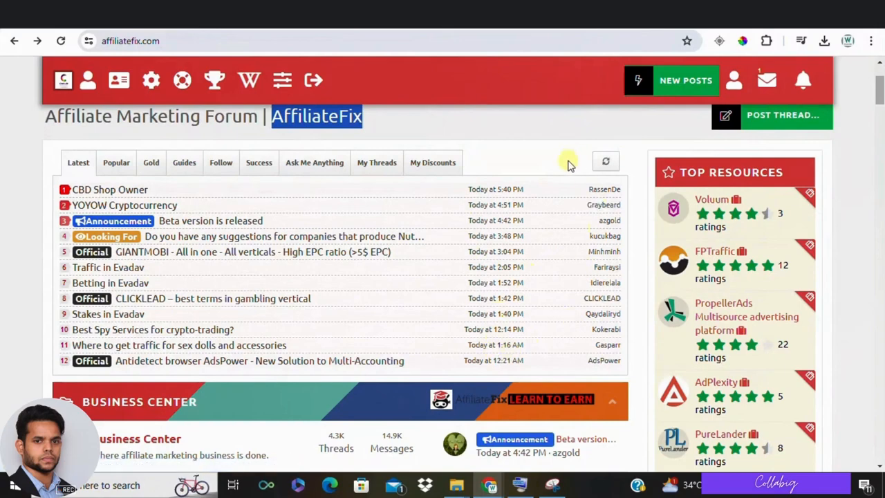
mouse_move(560, 188)
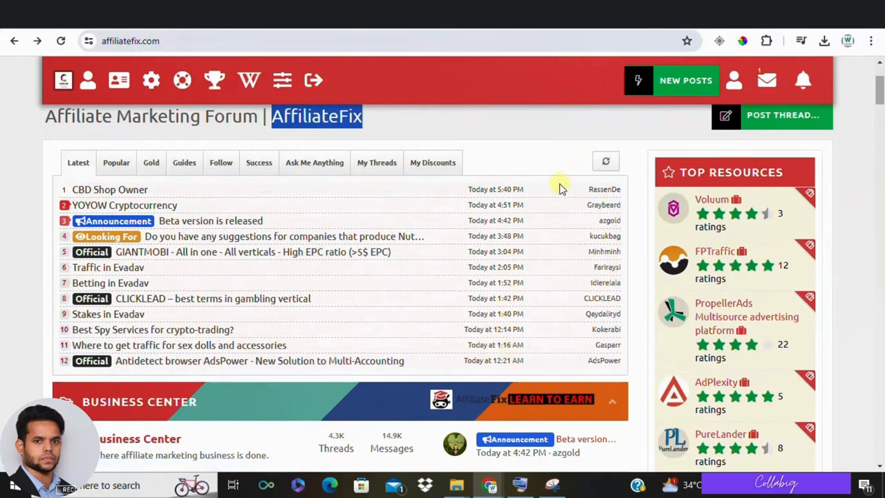
mouse_move(425, 234)
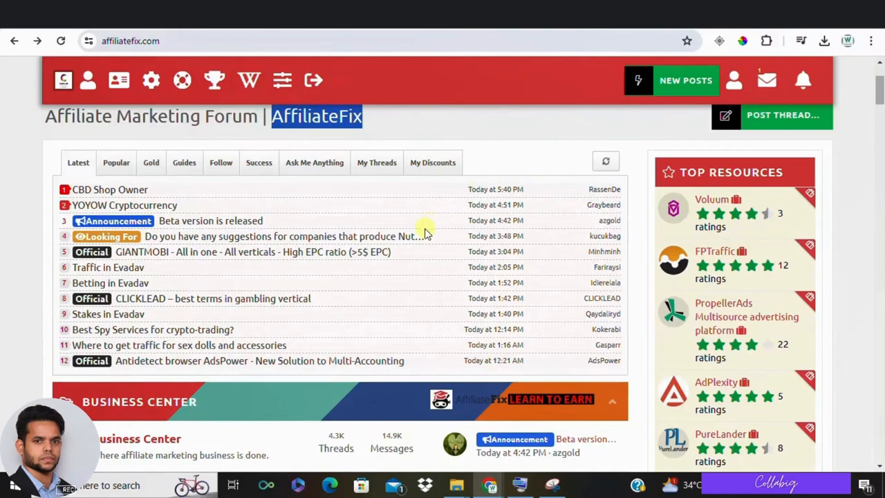
scroll(down, 3)
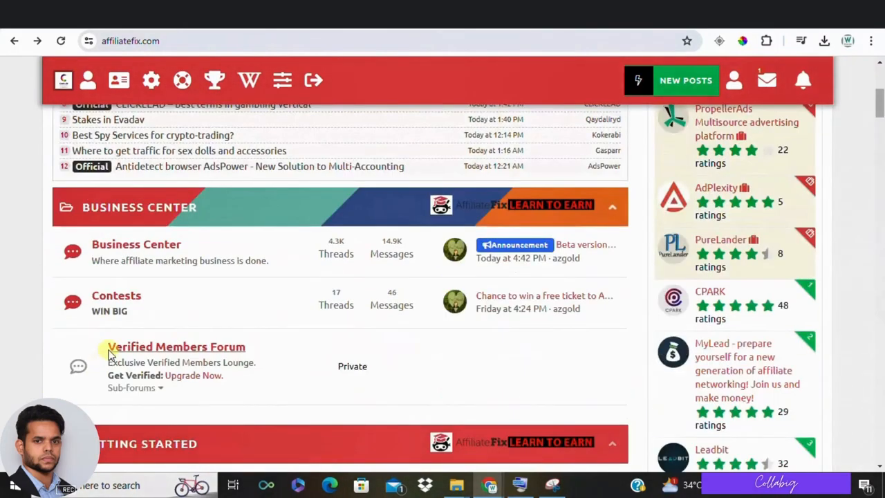
scroll(down, 3)
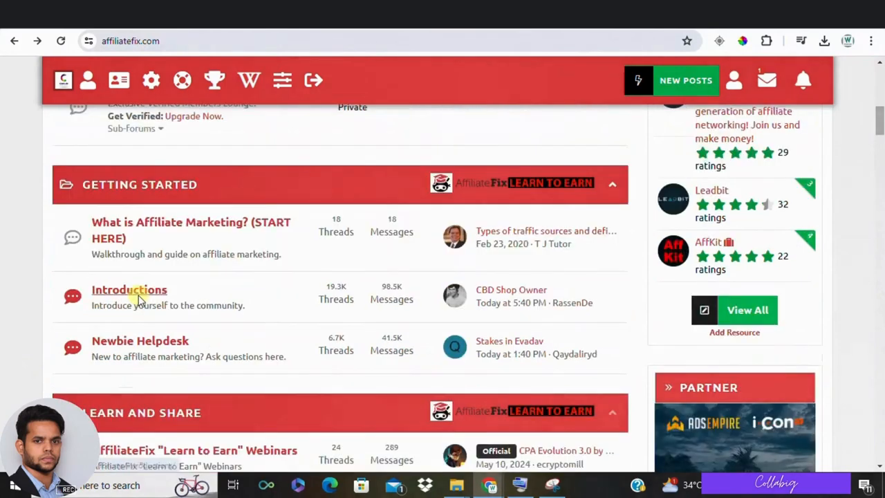
mouse_move(146, 234)
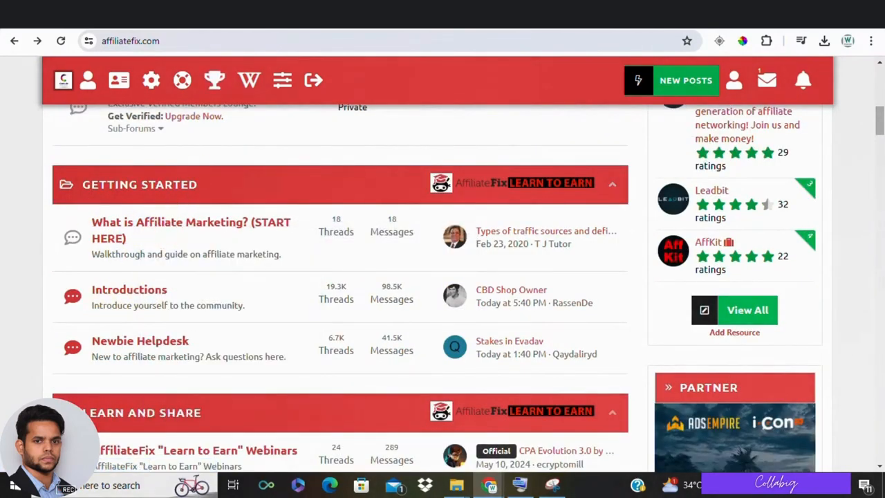
Step: Browse the threads in the What is Affiliate Marketing? guide forum
click(191, 221)
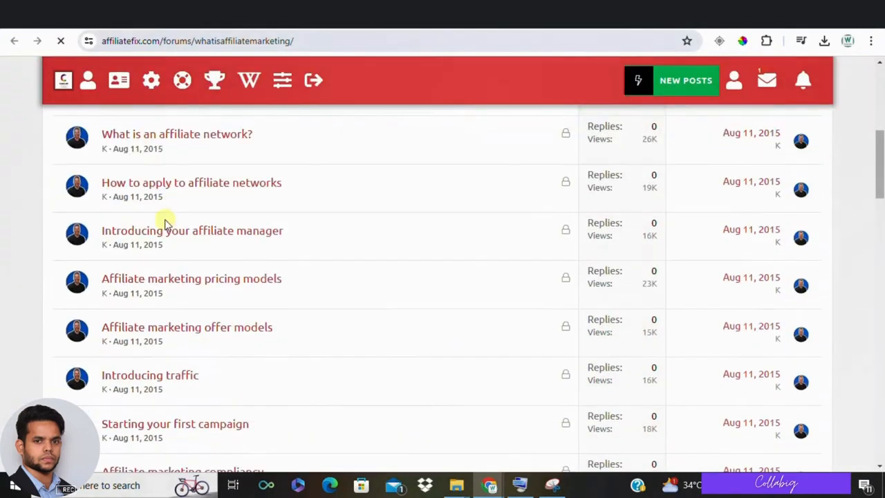
scroll(down, 3)
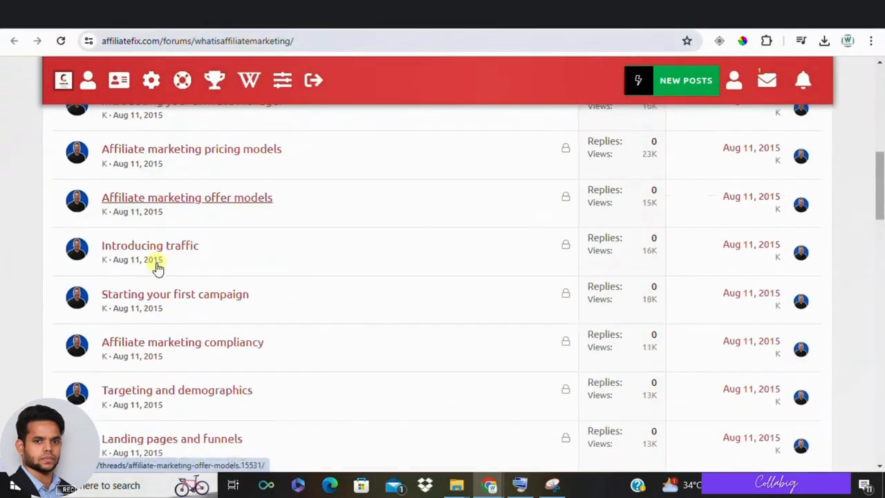
scroll(down, 3)
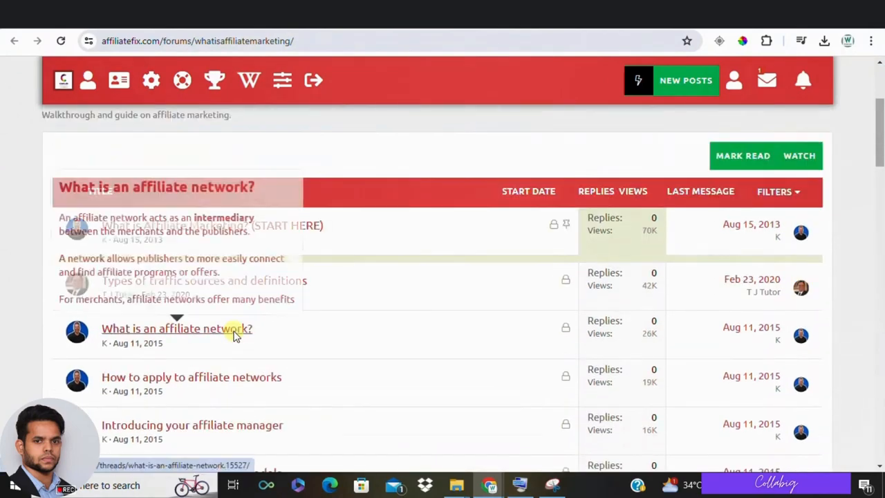
scroll(down, 3)
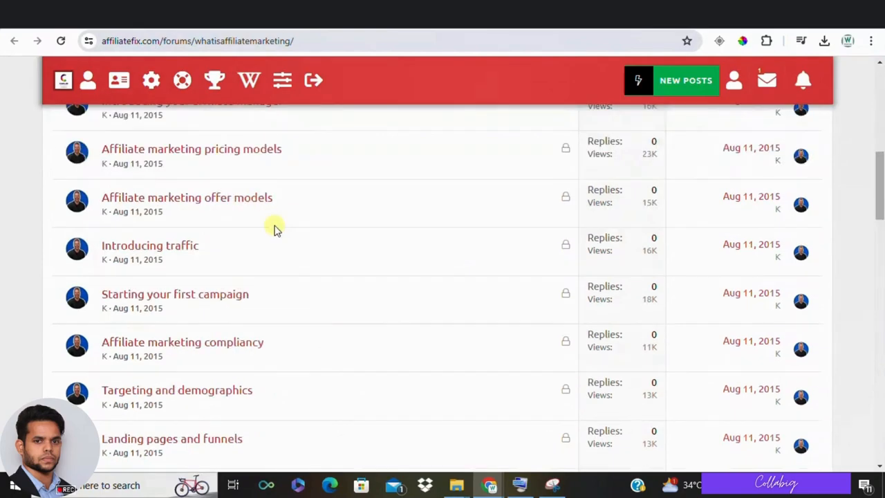
scroll(down, 3)
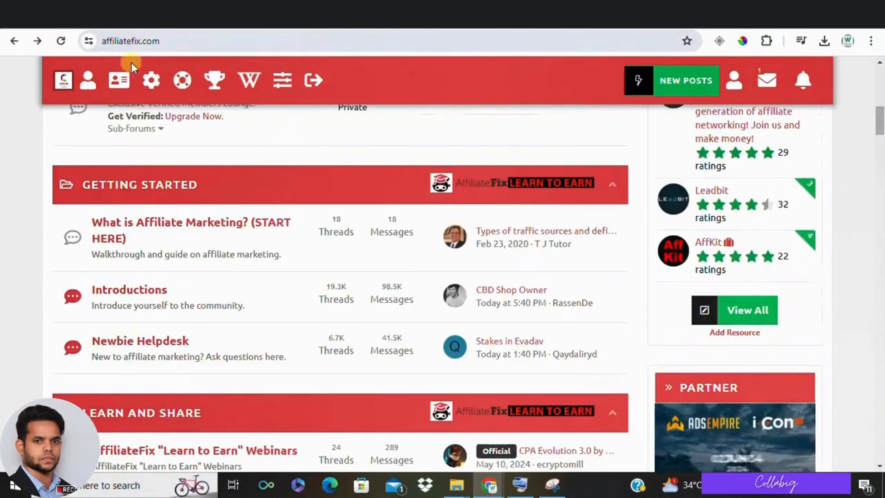
scroll(down, 3)
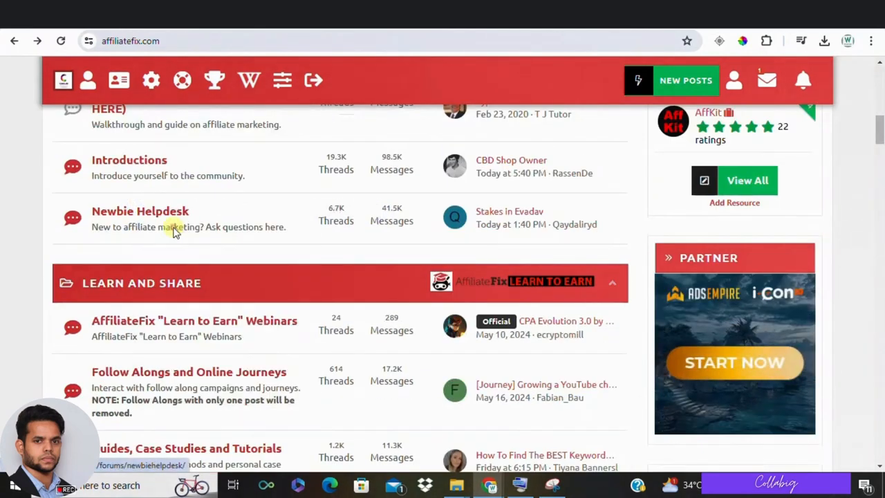
mouse_move(138, 221)
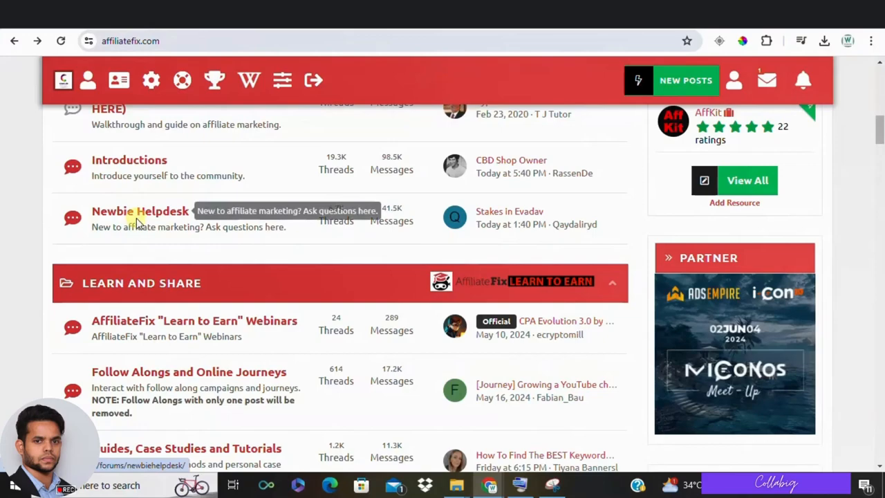
Step: Browse the Newbie Helpdesk forum's threads and return to the main forum index
click(139, 210)
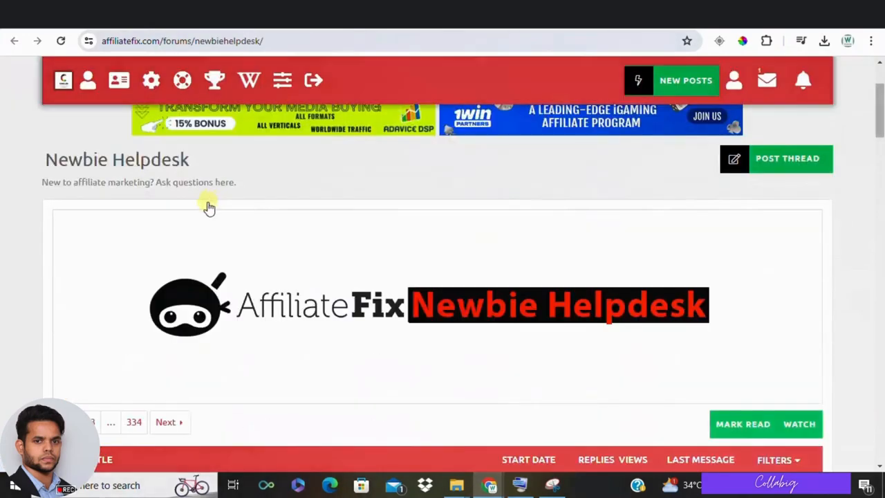
scroll(down, 3)
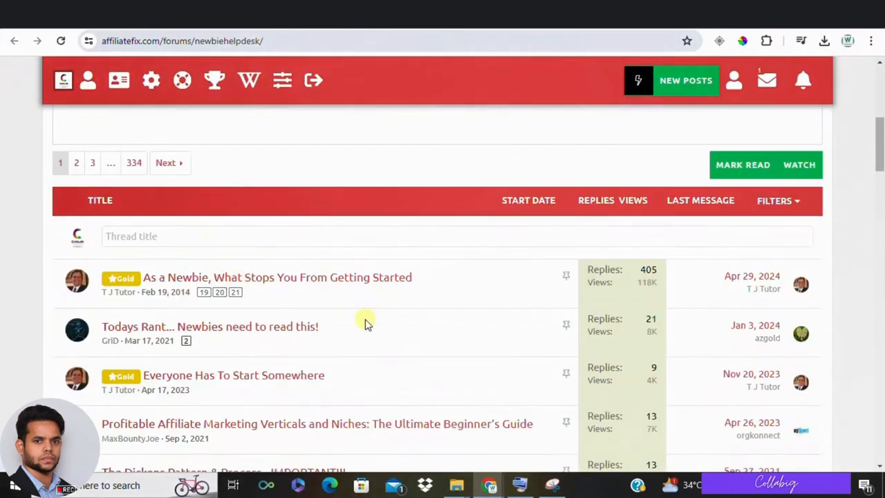
scroll(up, 3)
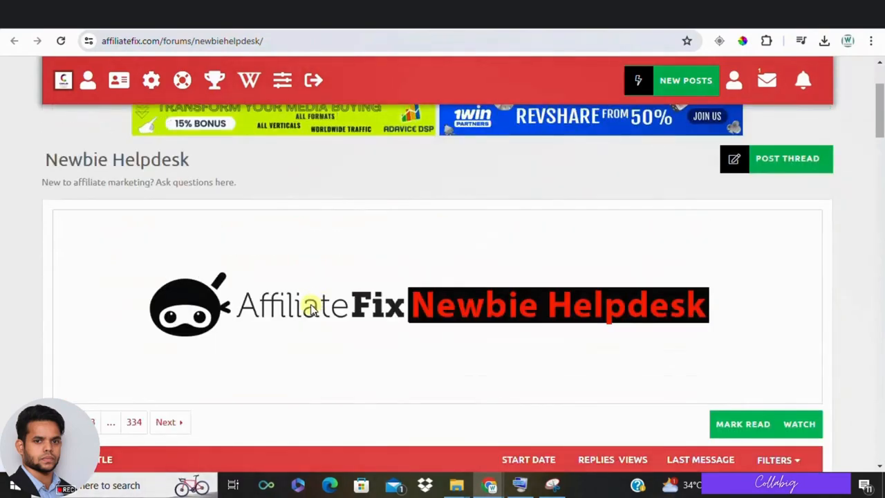
scroll(down, 3)
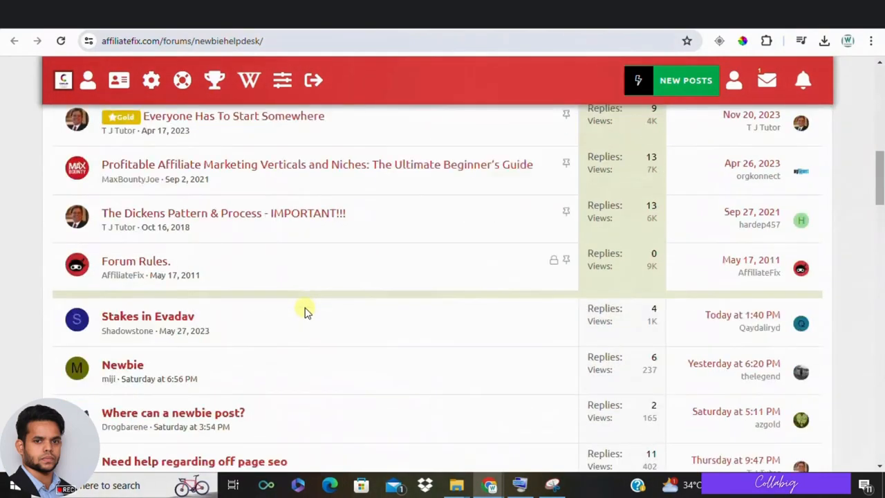
scroll(up, 3)
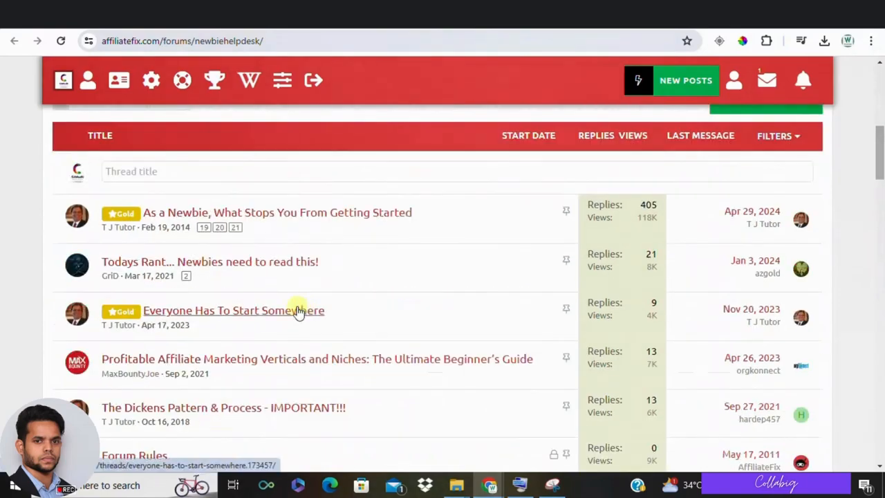
scroll(down, 3)
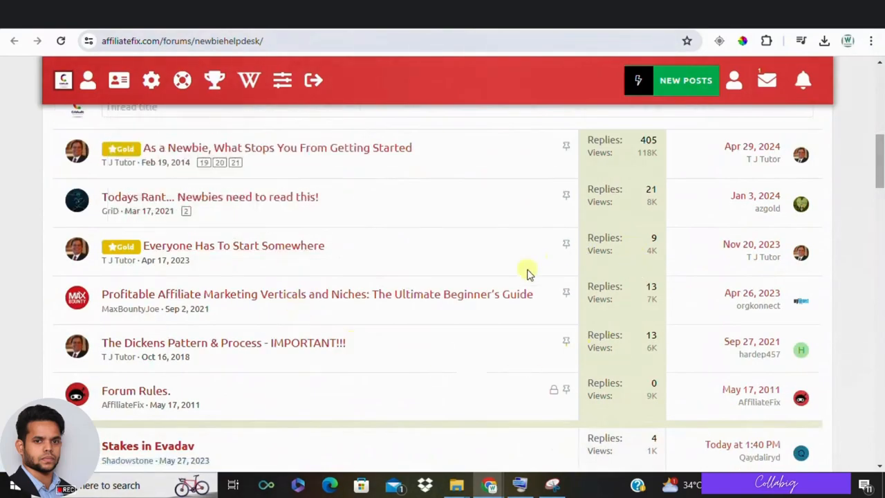
scroll(down, 3)
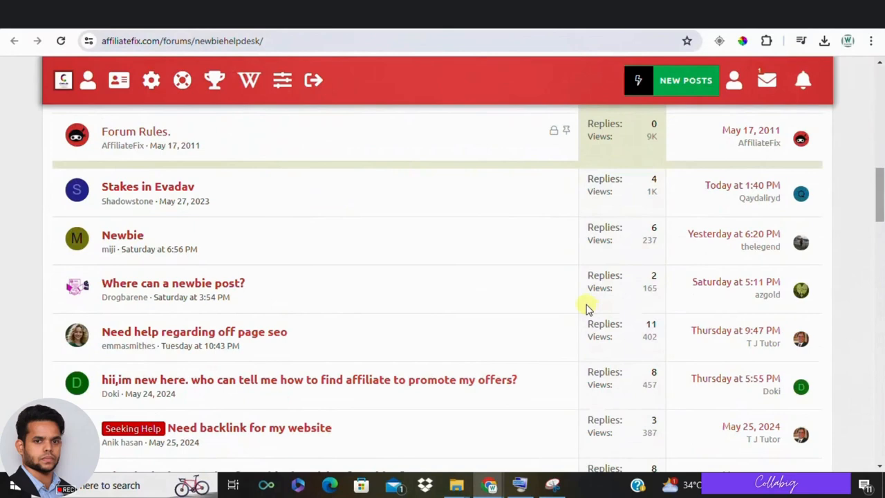
scroll(down, 3)
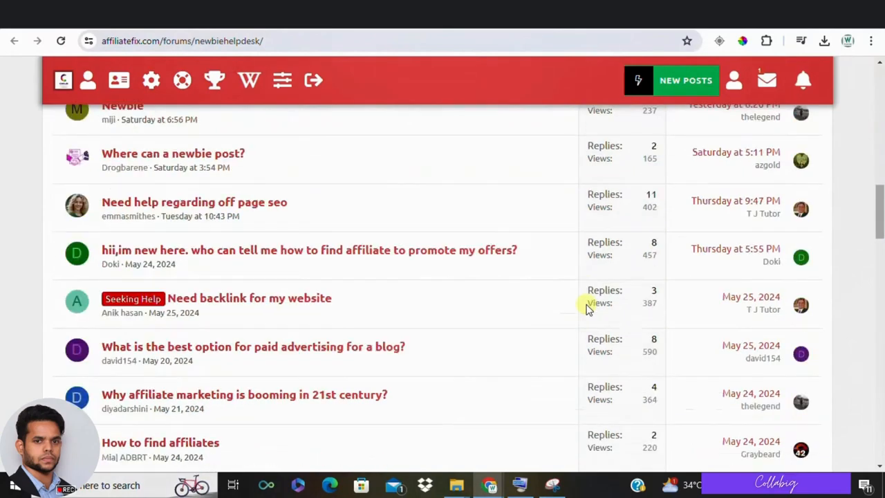
scroll(down, 3)
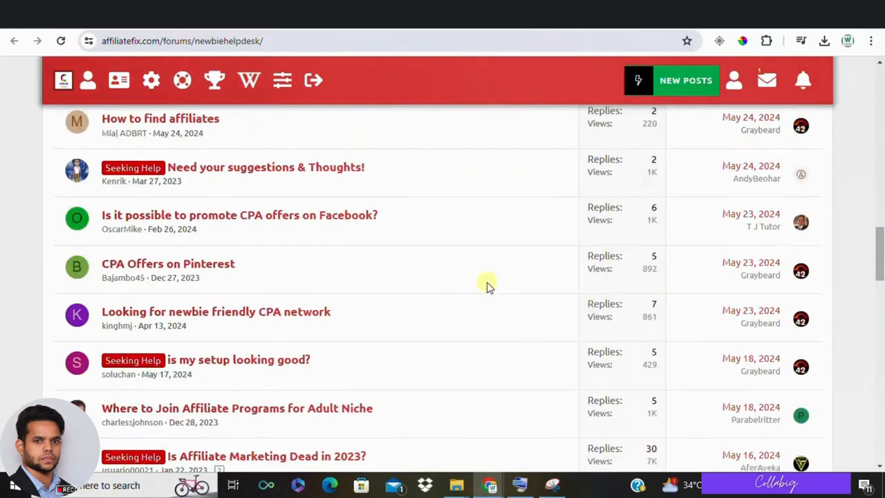
mouse_move(487, 285)
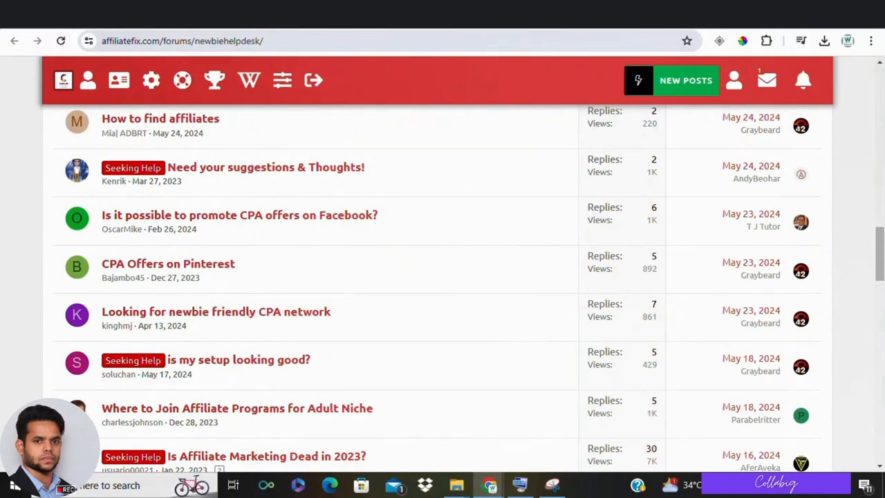
click(63, 80)
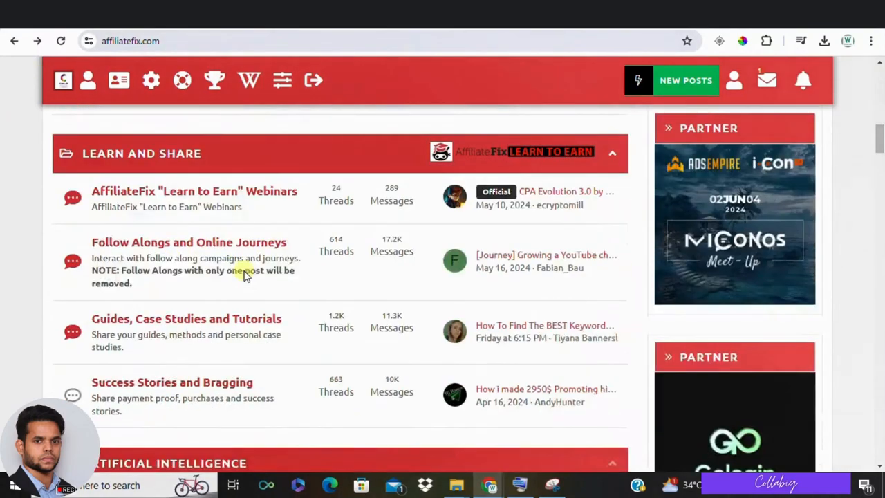
scroll(down, 3)
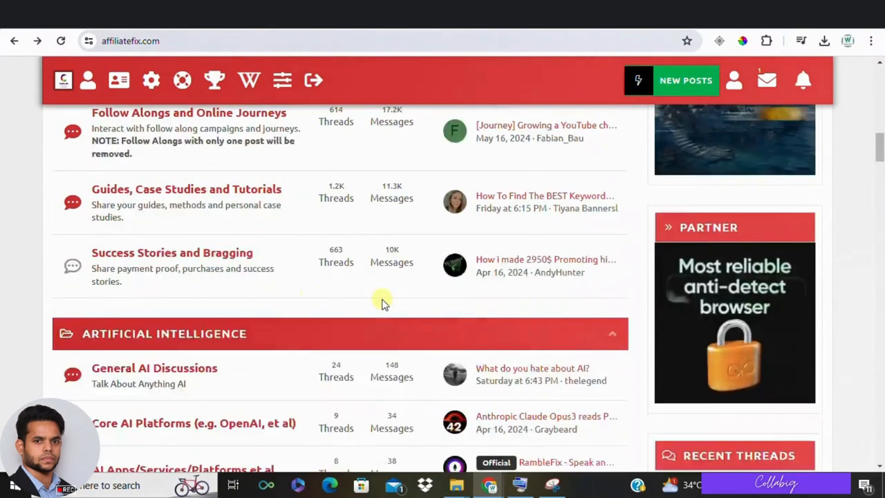
scroll(down, 3)
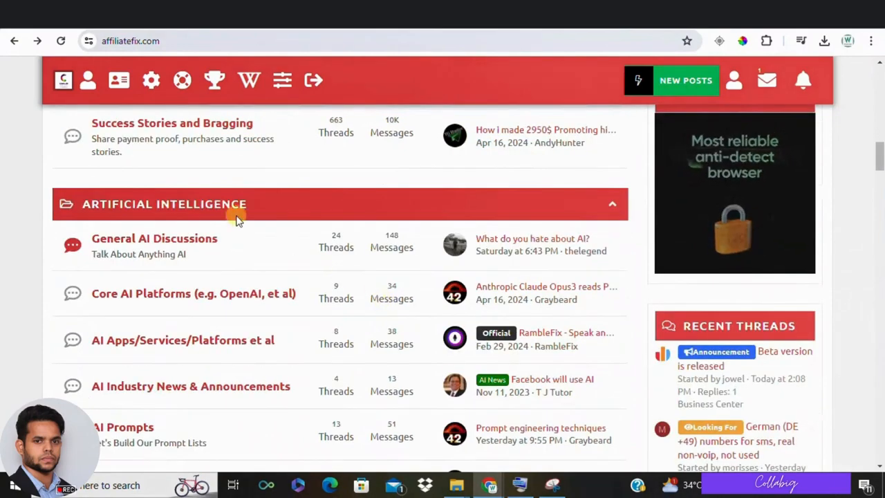
scroll(down, 3)
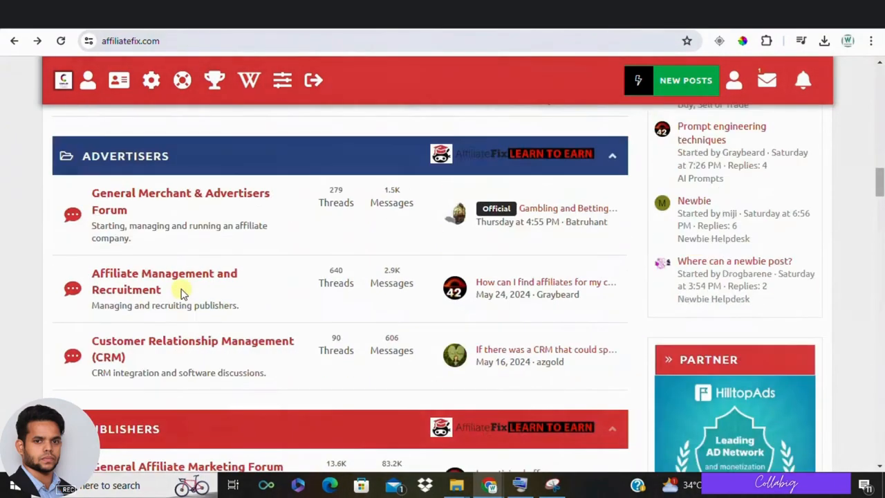
scroll(down, 3)
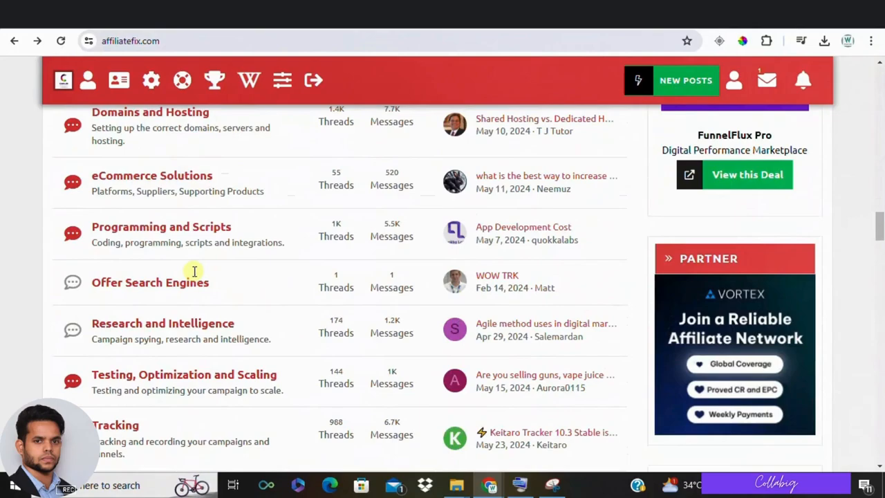
scroll(up, 3)
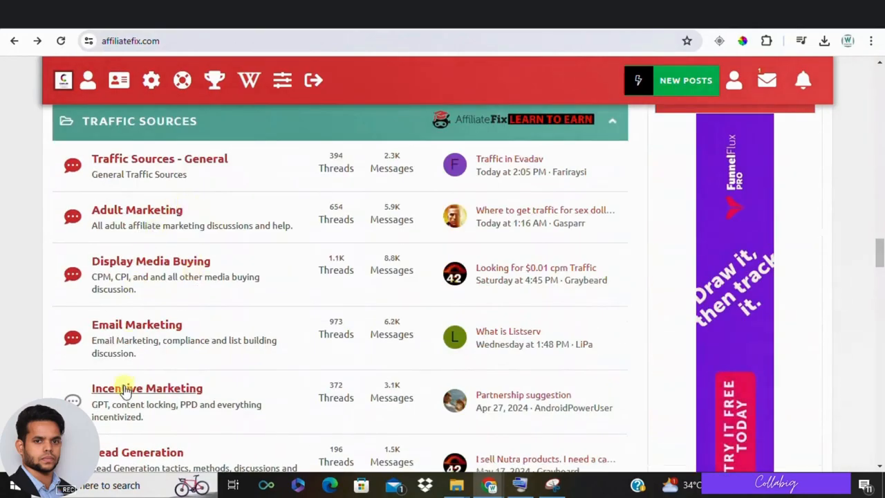
scroll(down, 3)
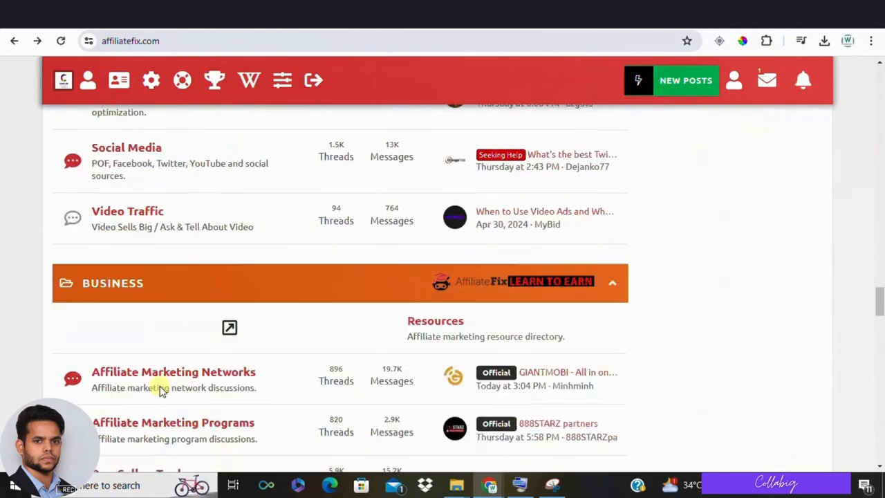
scroll(down, 3)
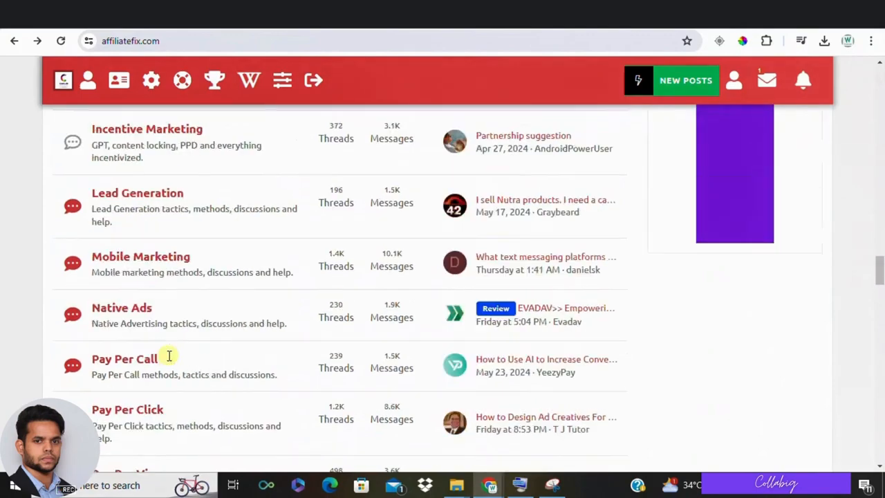
scroll(up, 3)
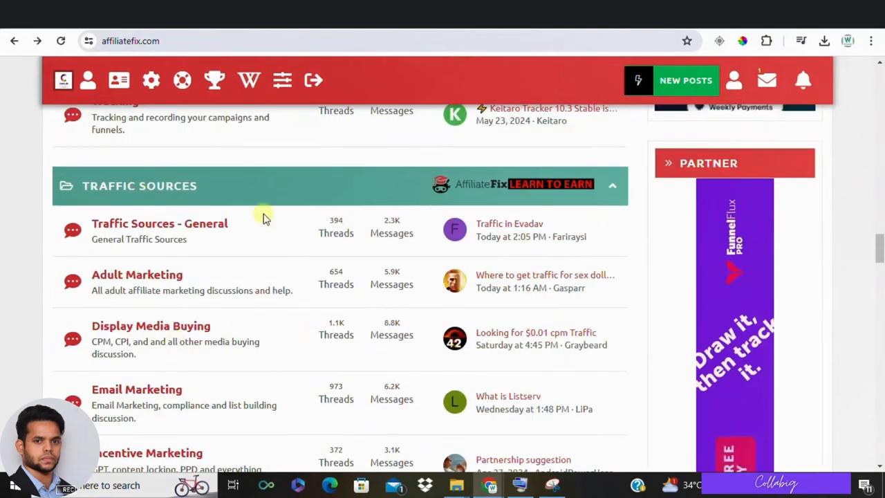
mouse_move(151, 287)
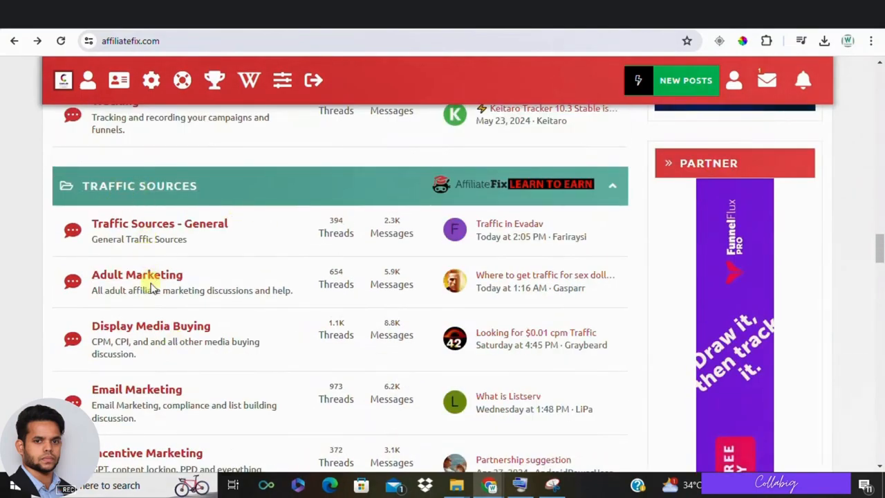
scroll(down, 3)
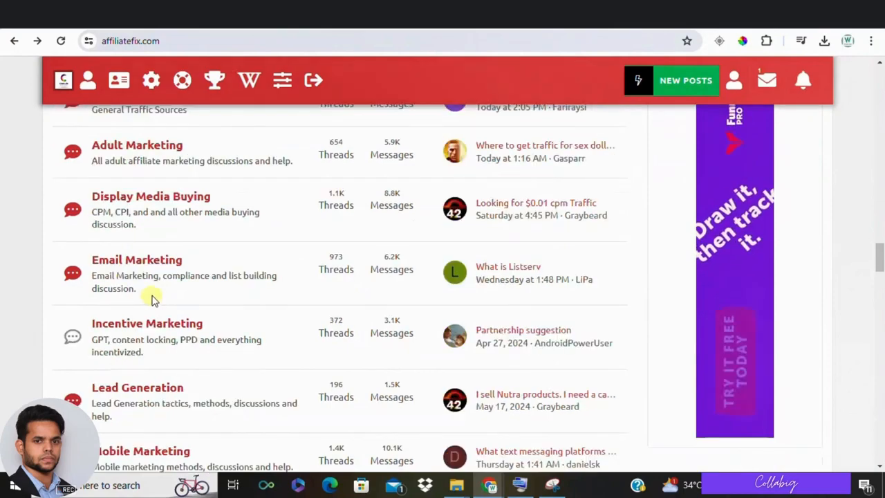
scroll(down, 3)
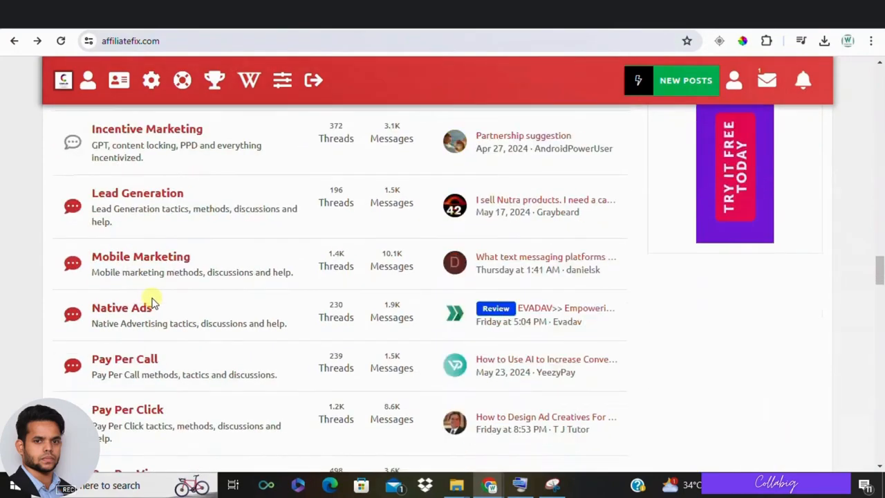
scroll(down, 3)
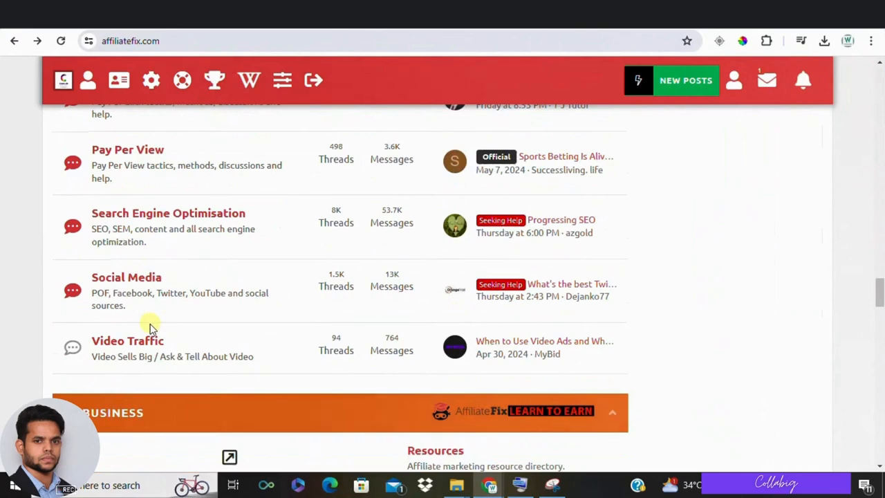
scroll(down, 3)
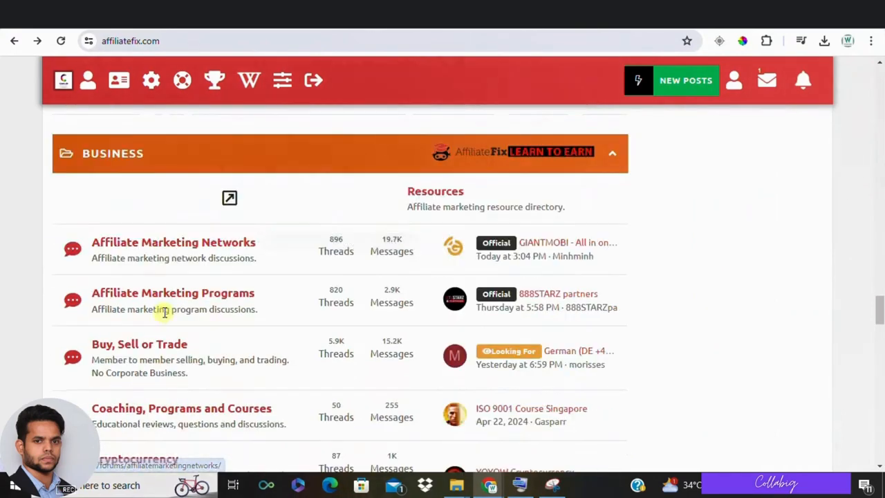
mouse_move(165, 332)
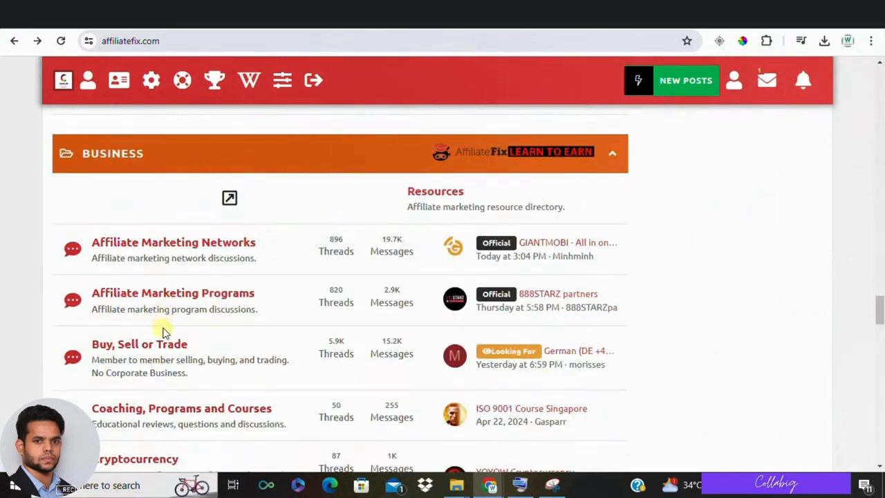
scroll(down, 3)
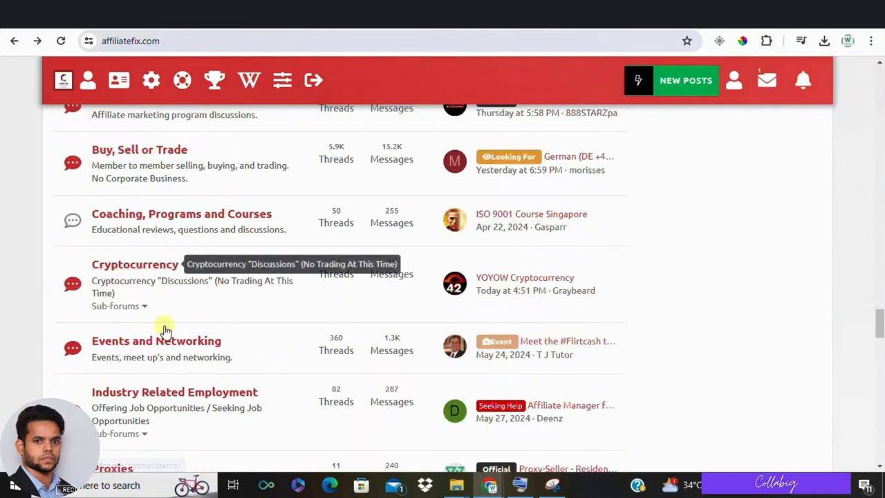
scroll(down, 3)
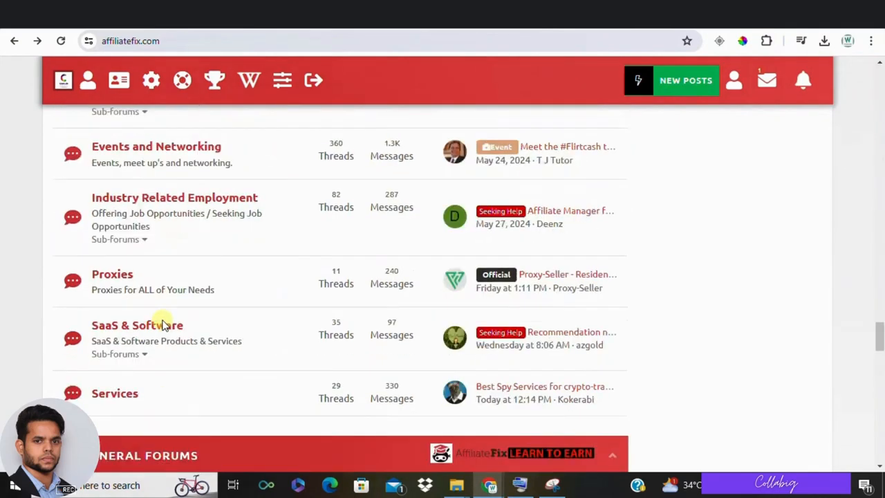
scroll(down, 3)
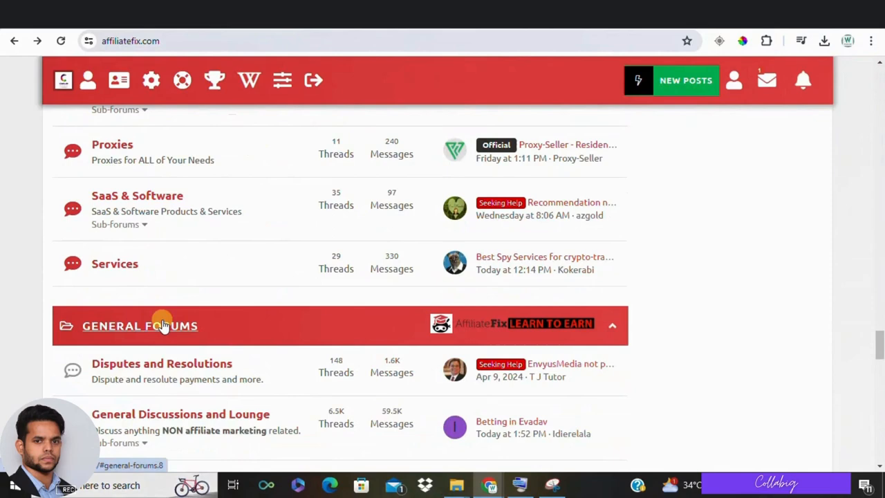
scroll(down, 3)
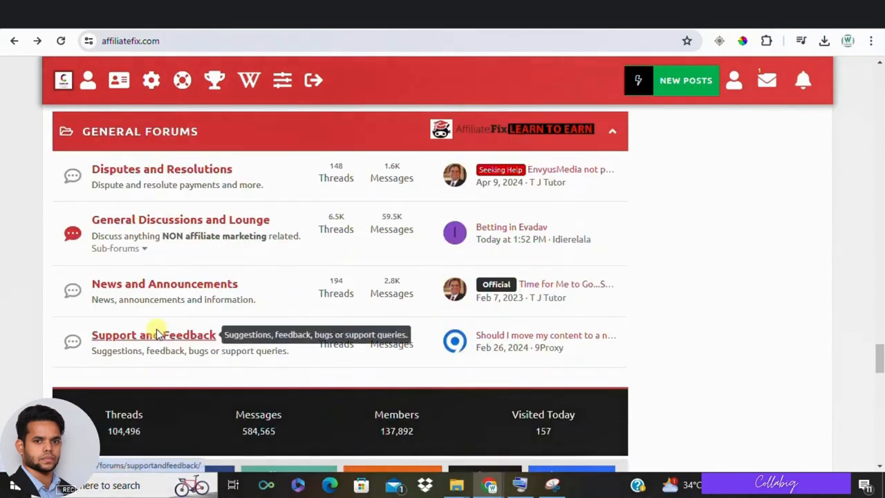
scroll(down, 3)
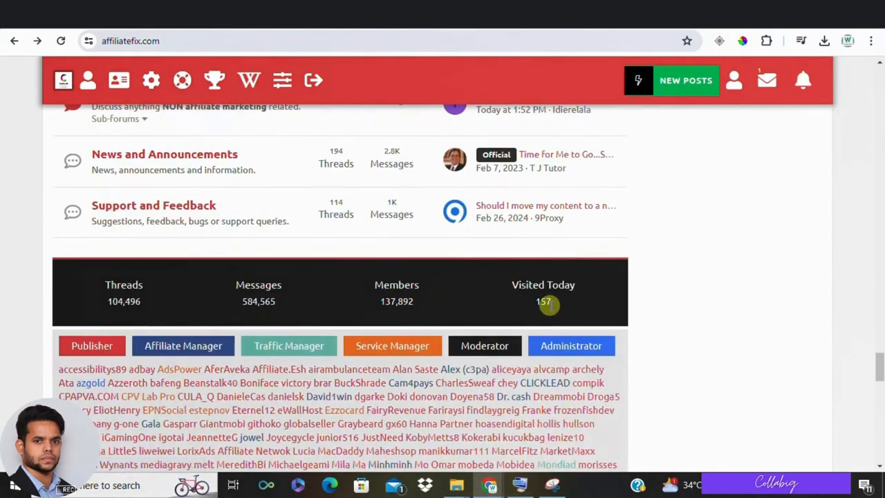
mouse_move(562, 307)
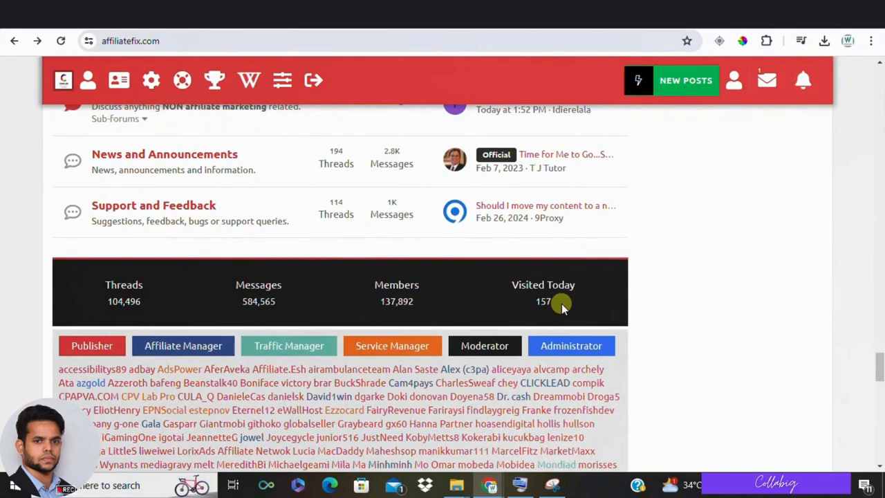
scroll(up, 3)
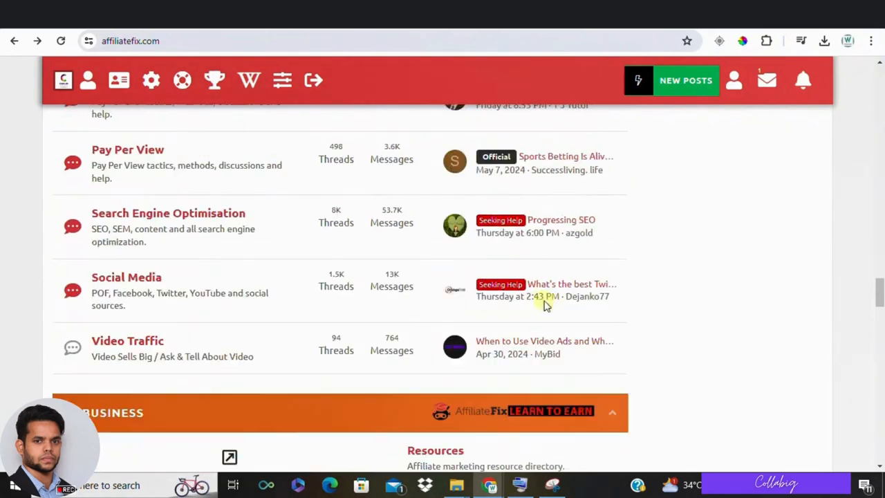
scroll(up, 3)
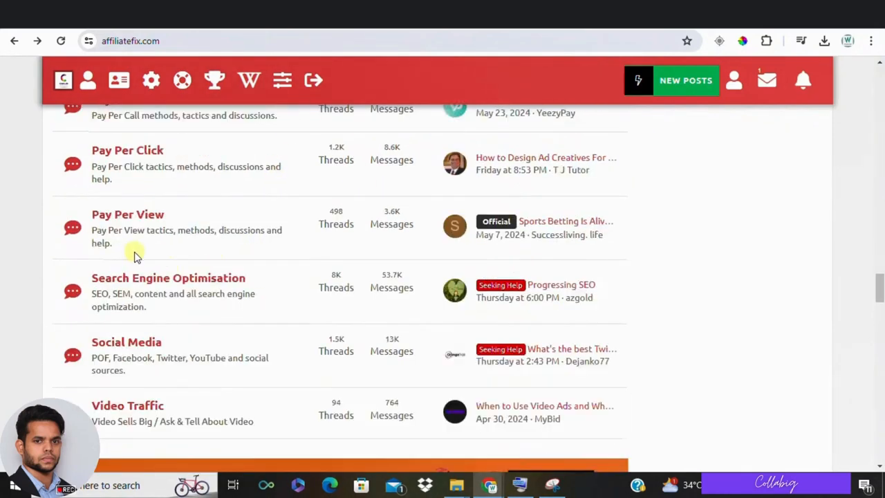
scroll(up, 3)
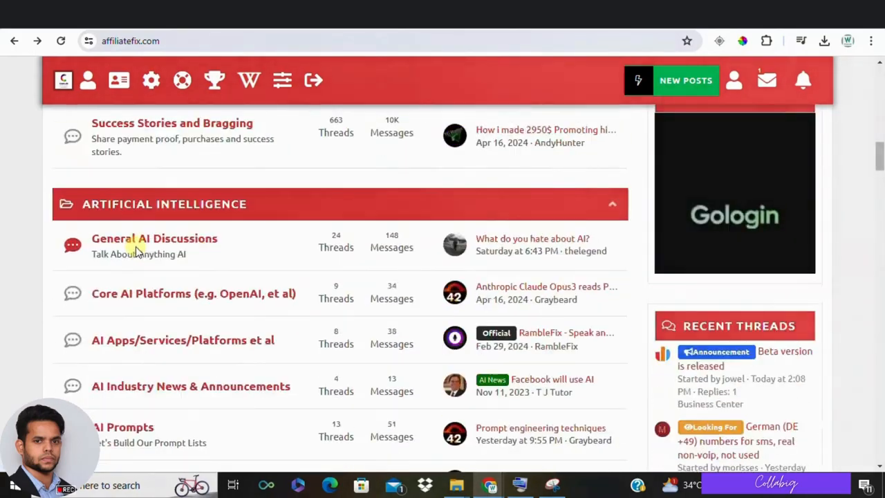
scroll(up, 3)
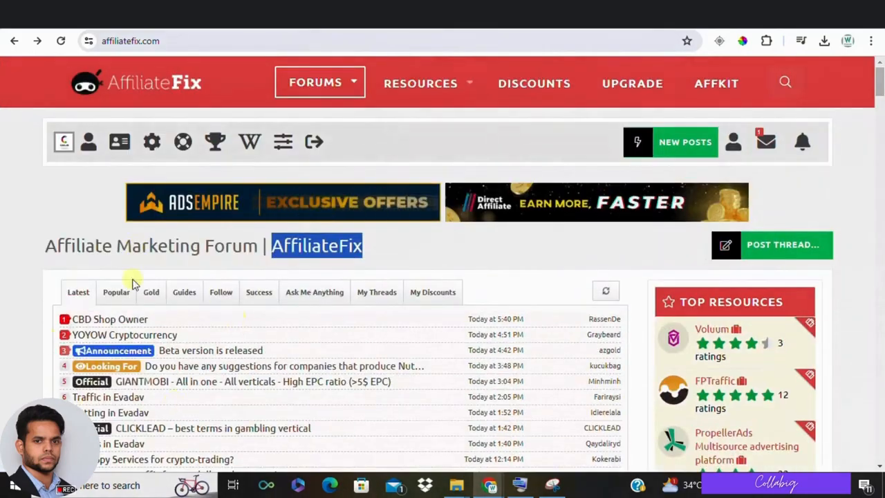
Step: Open the AffKit tools site showing its tool categories and cards
scroll(down, 3)
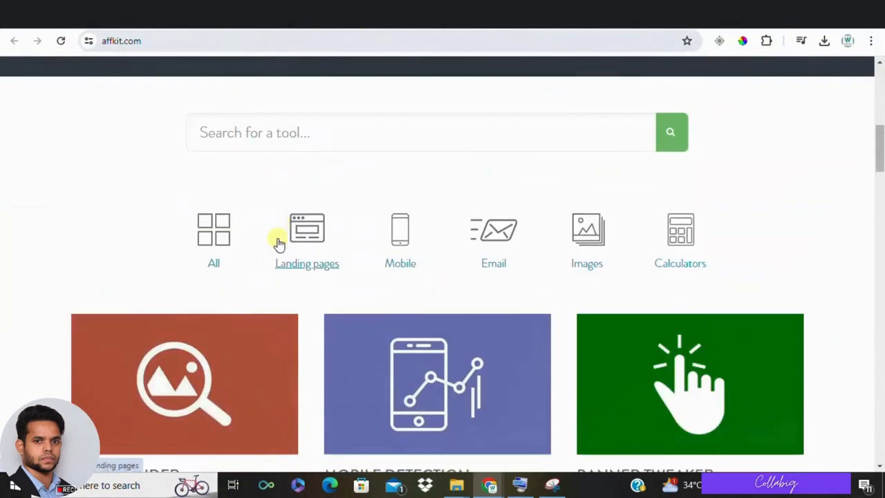
Step: Browse the AffKit tool cards and open AffiliateFix's Account upgrades page with lifetime plans
scroll(down, 3)
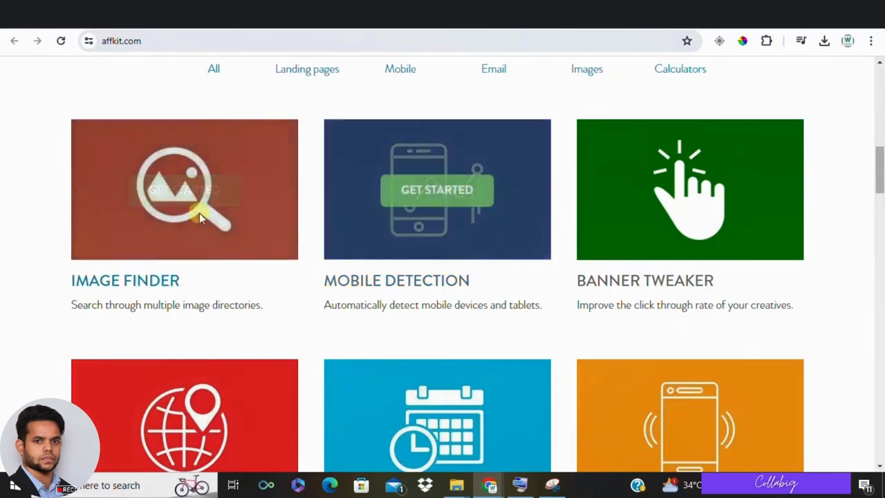
scroll(down, 3)
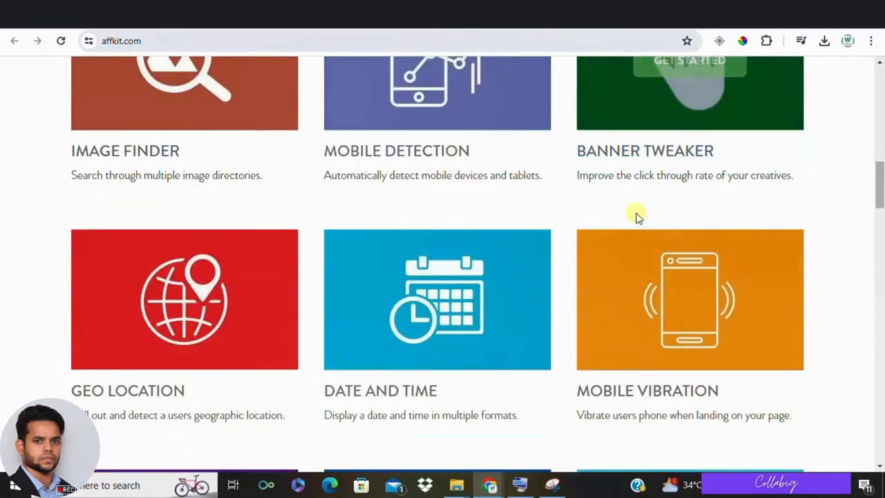
scroll(down, 3)
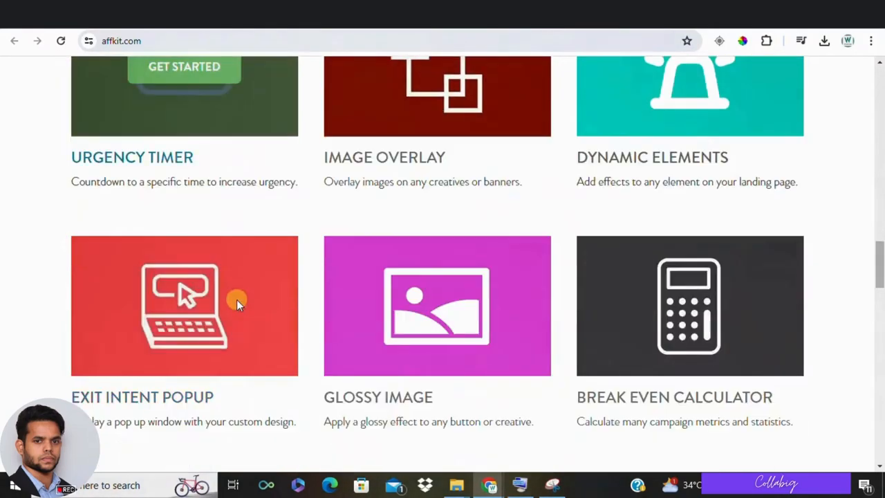
scroll(down, 3)
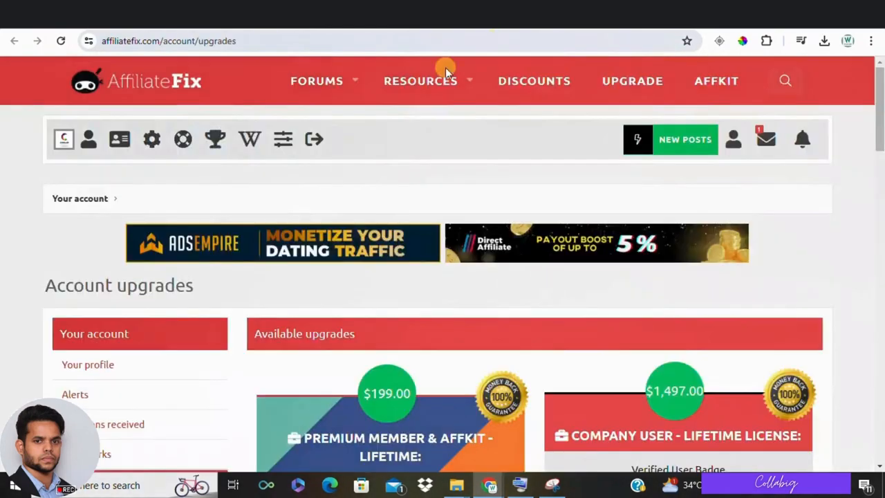
scroll(down, 3)
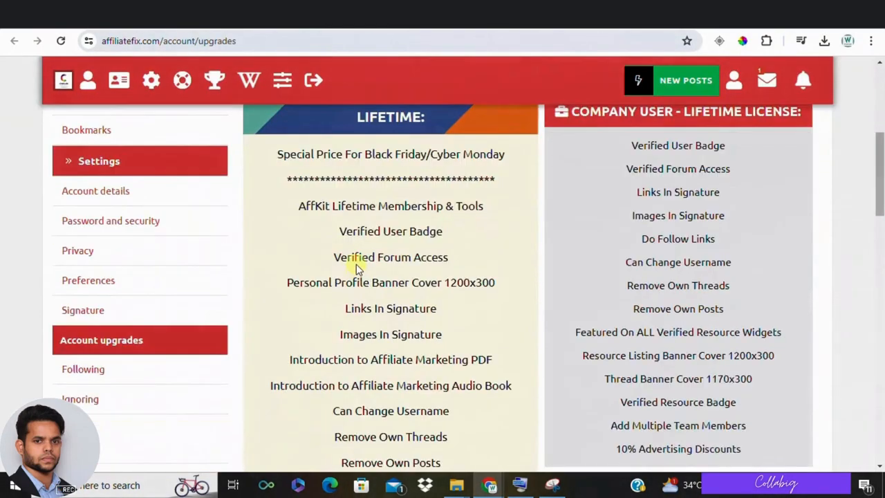
scroll(up, 3)
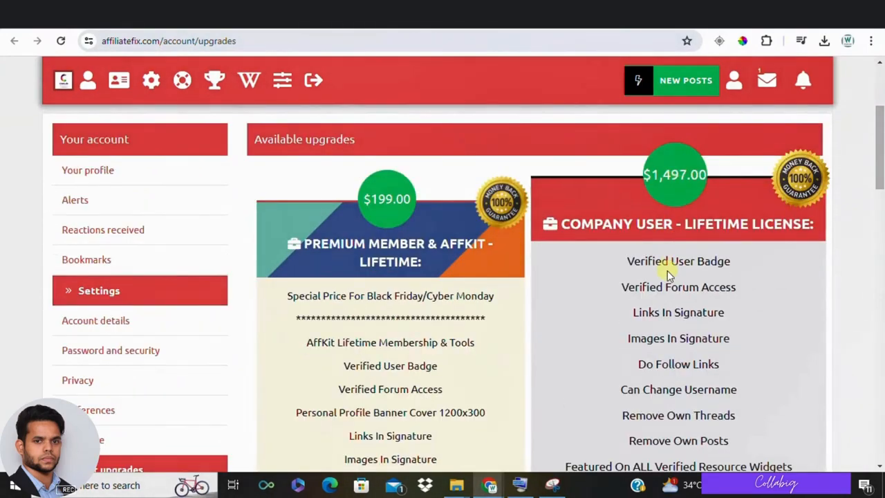
scroll(down, 3)
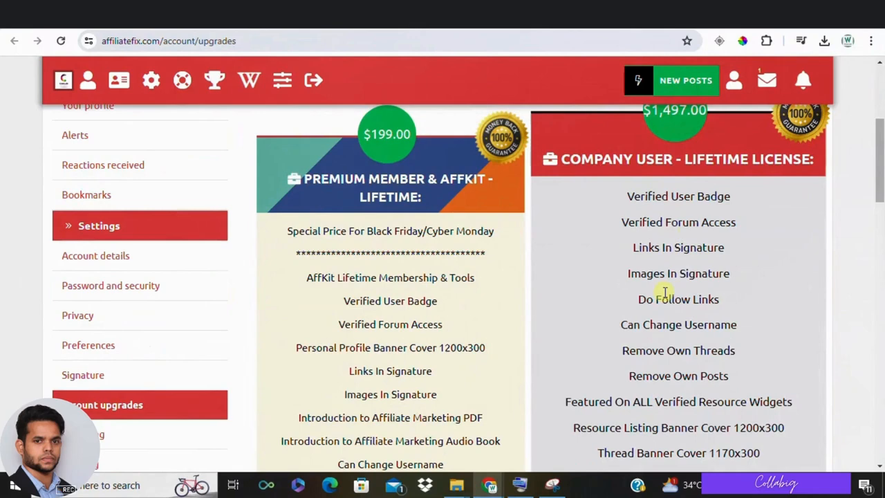
scroll(down, 3)
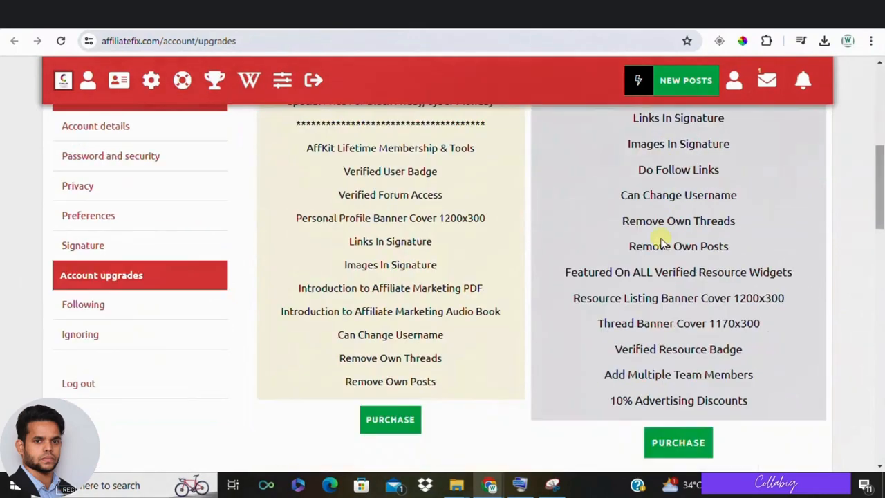
mouse_move(722, 409)
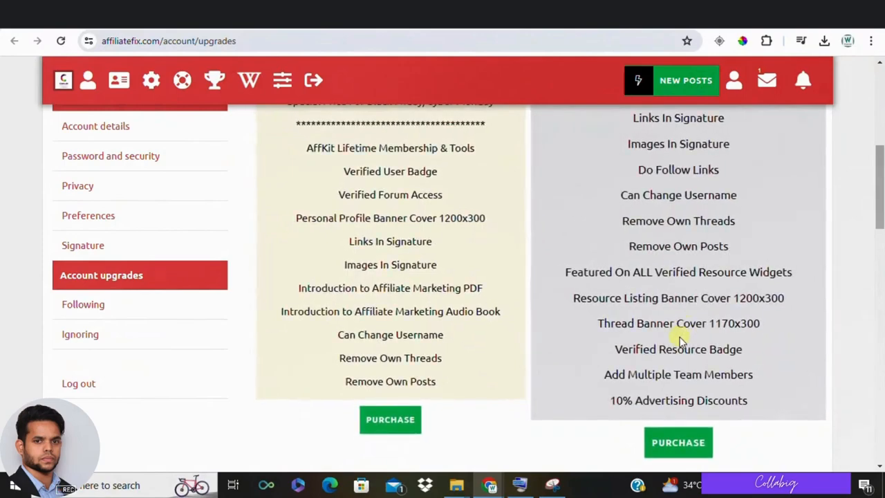
scroll(up, 3)
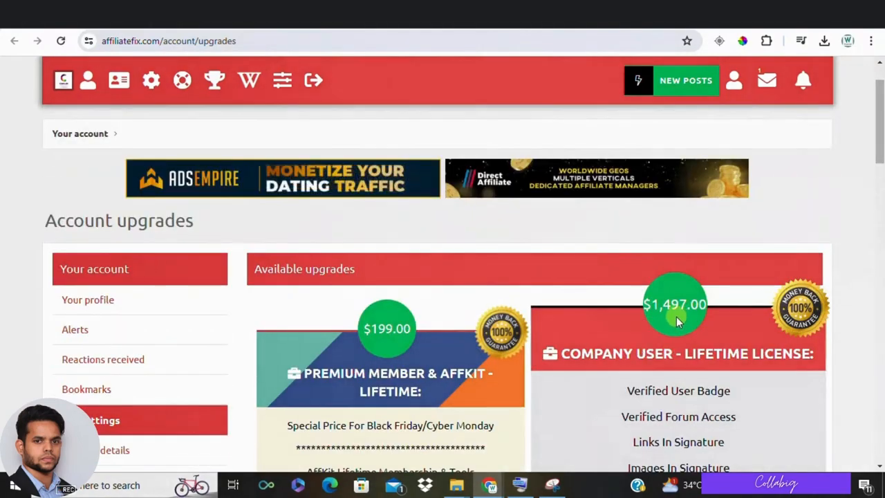
scroll(down, 3)
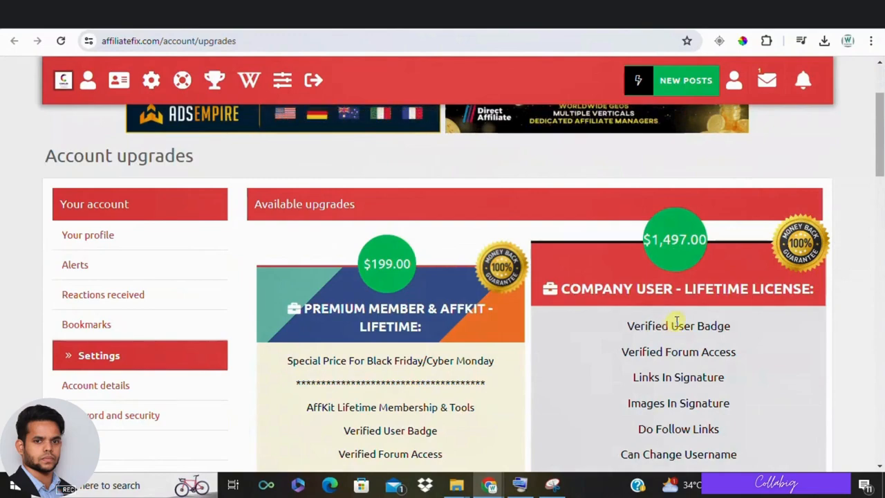
scroll(up, 3)
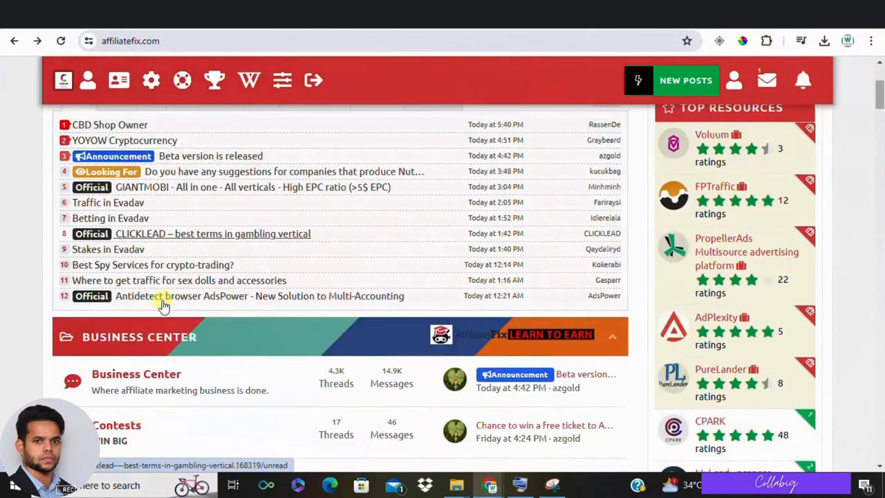
scroll(down, 3)
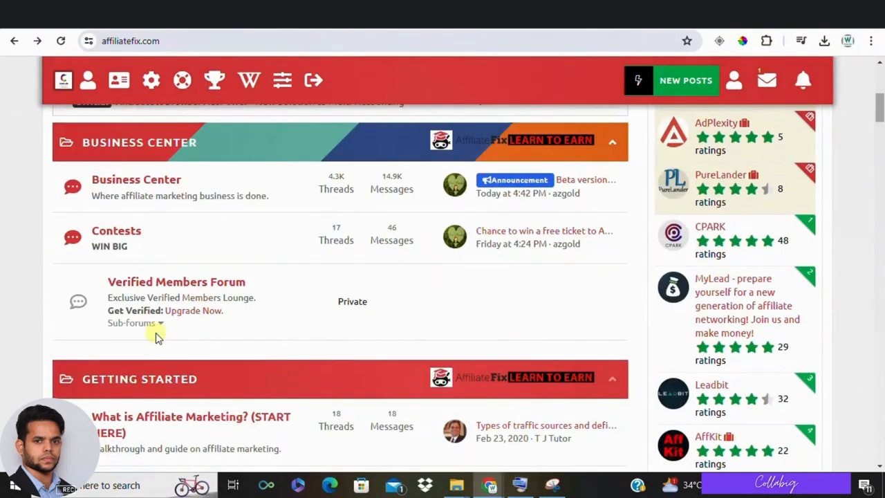
scroll(down, 3)
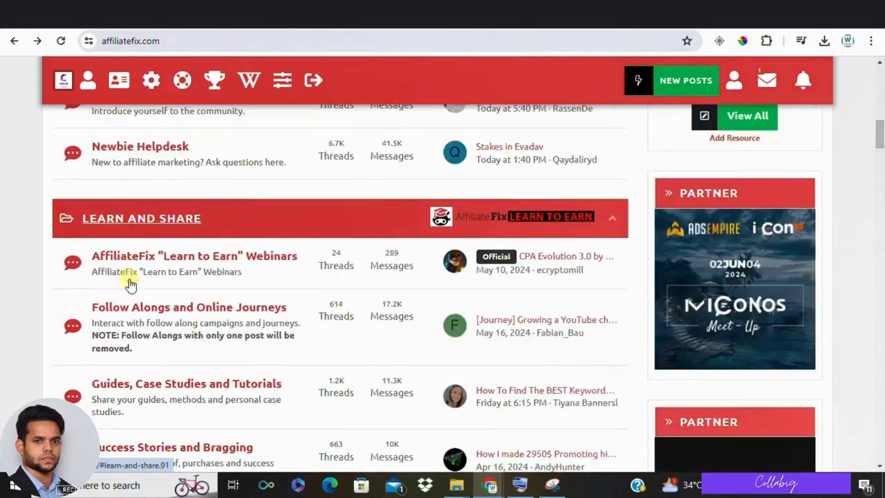
scroll(down, 3)
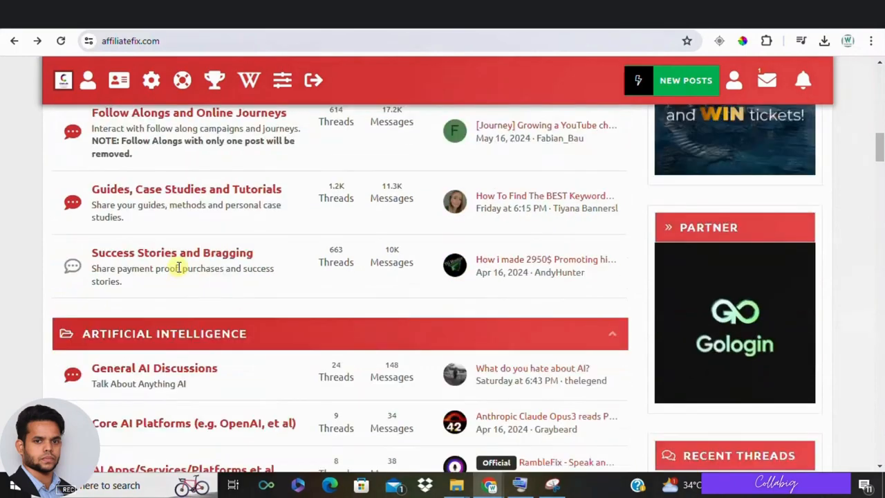
scroll(down, 3)
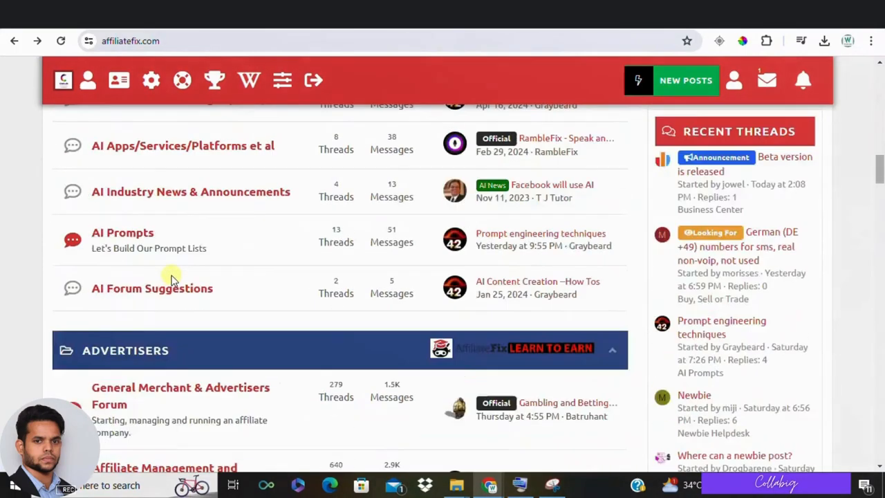
scroll(down, 3)
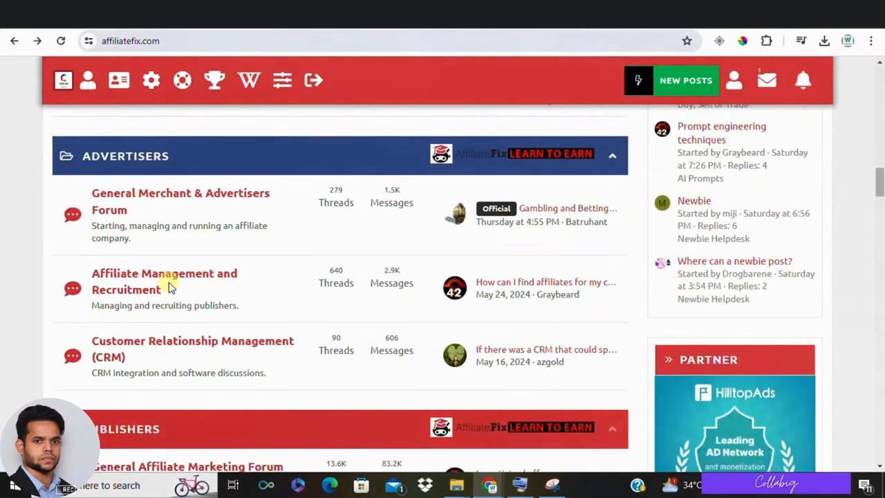
scroll(down, 3)
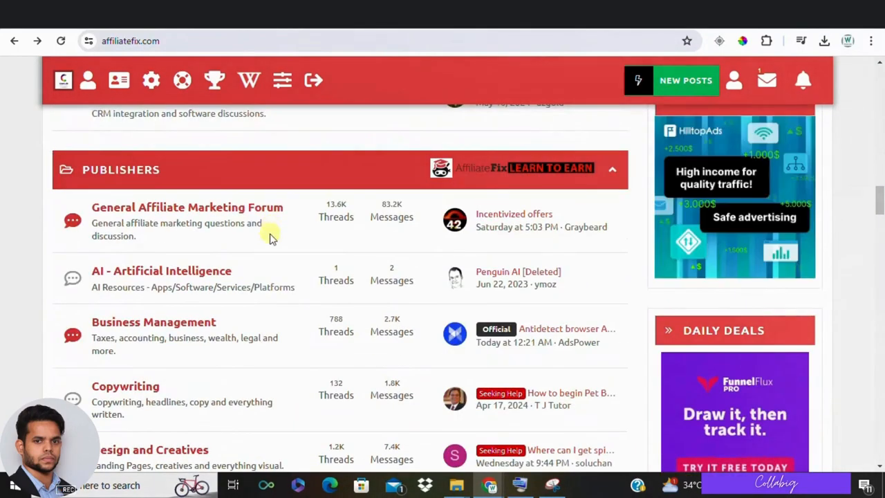
scroll(down, 3)
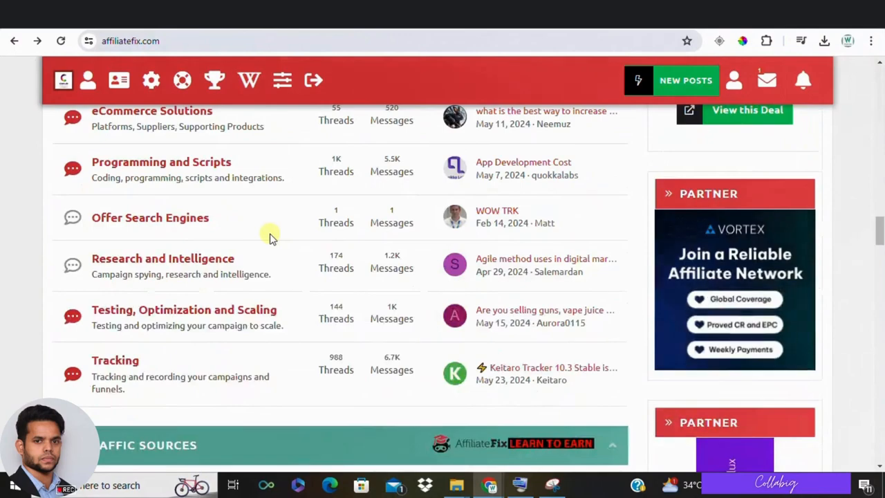
scroll(down, 3)
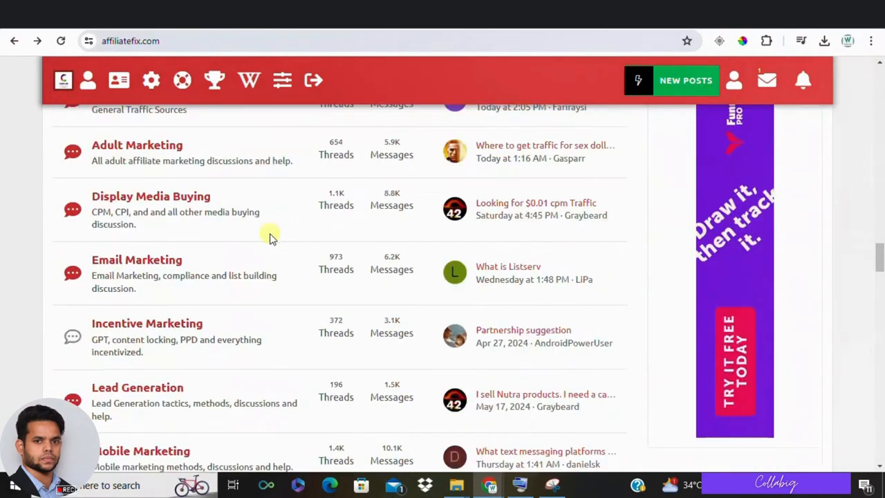
scroll(up, 3)
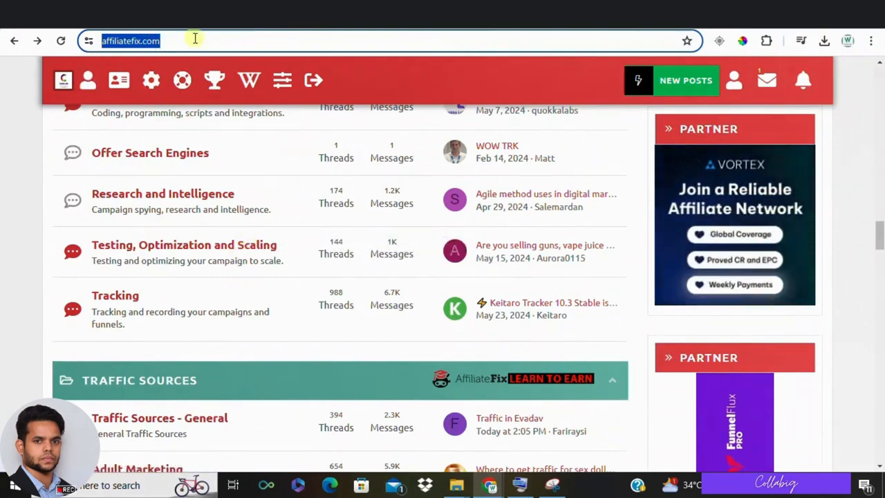
scroll(down, 3)
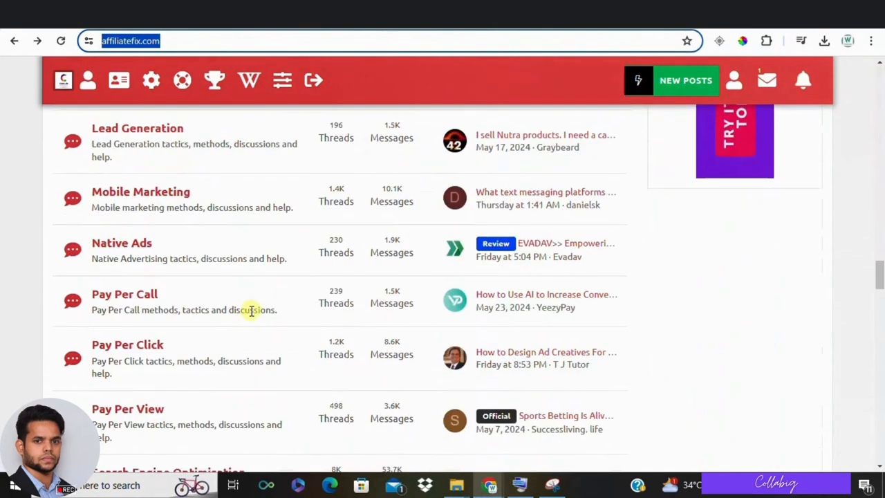
scroll(down, 3)
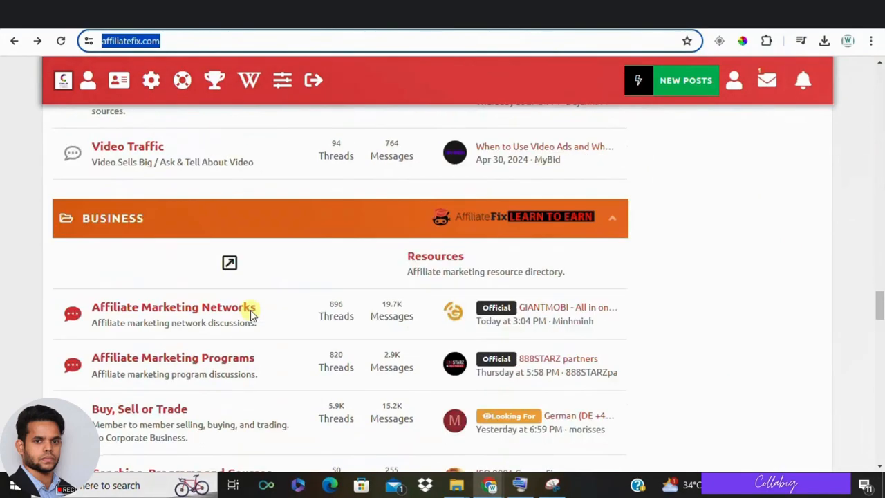
scroll(down, 3)
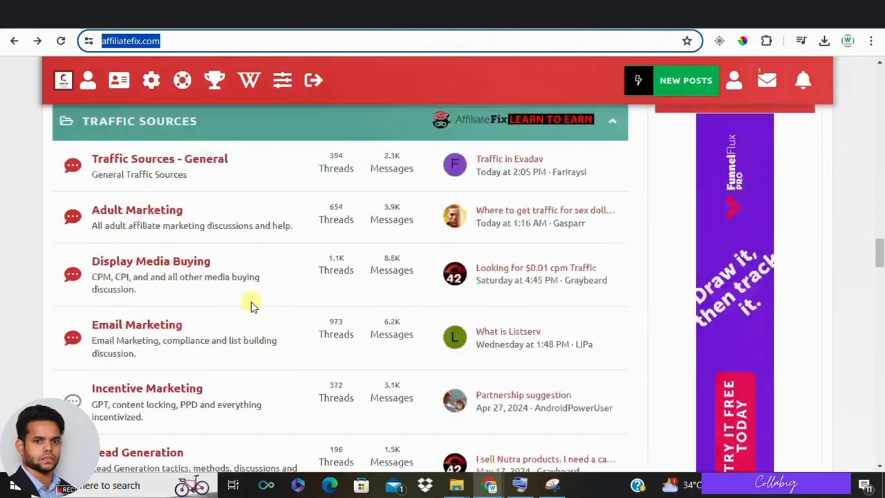
scroll(up, 3)
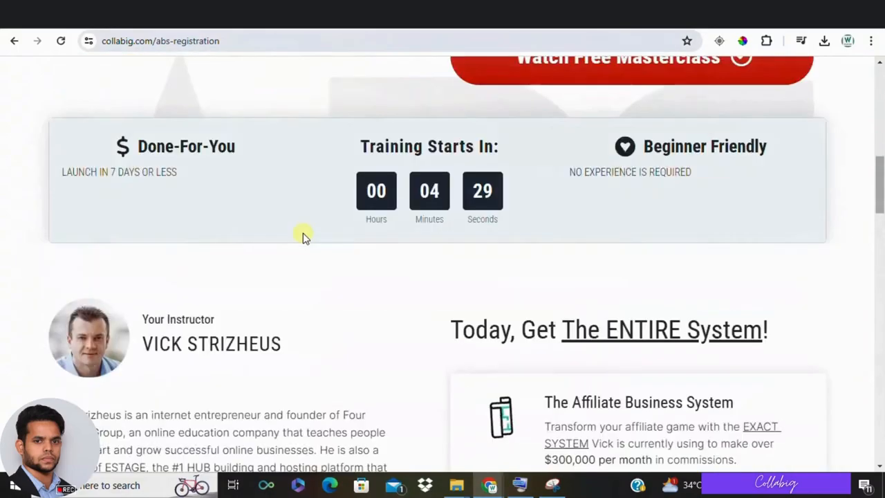
scroll(down, 3)
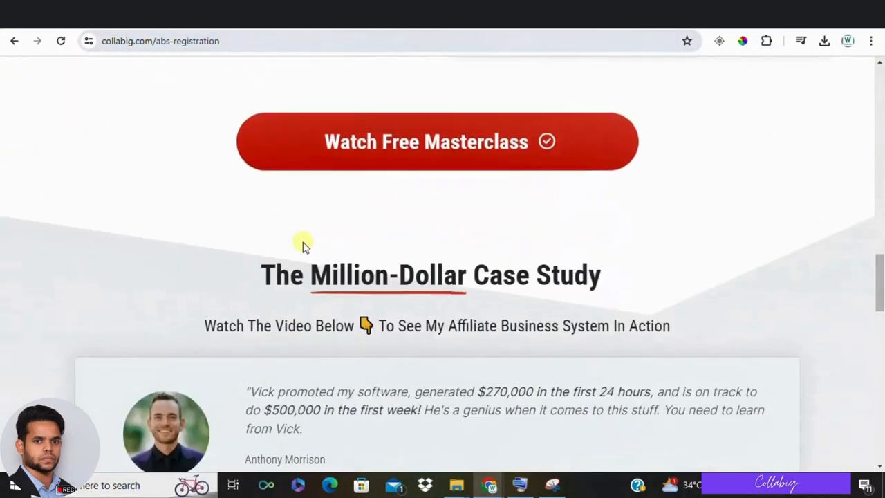
scroll(down, 3)
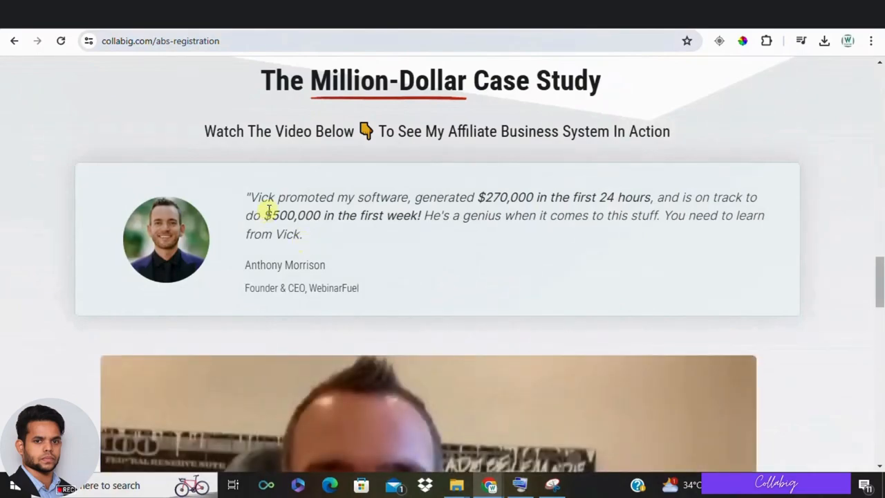
scroll(down, 3)
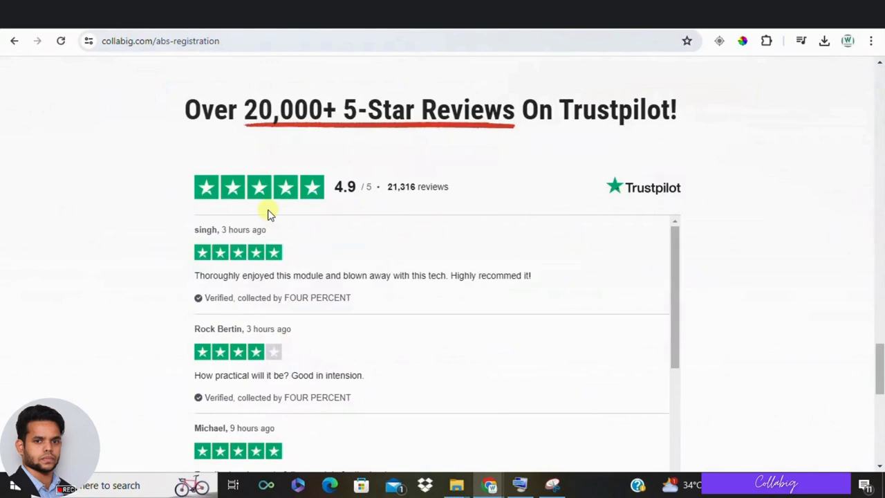
mouse_move(523, 222)
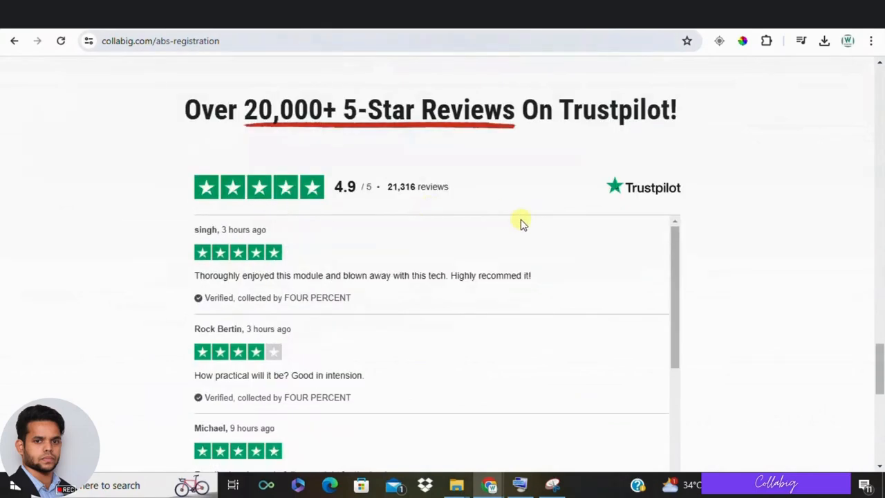
scroll(down, 3)
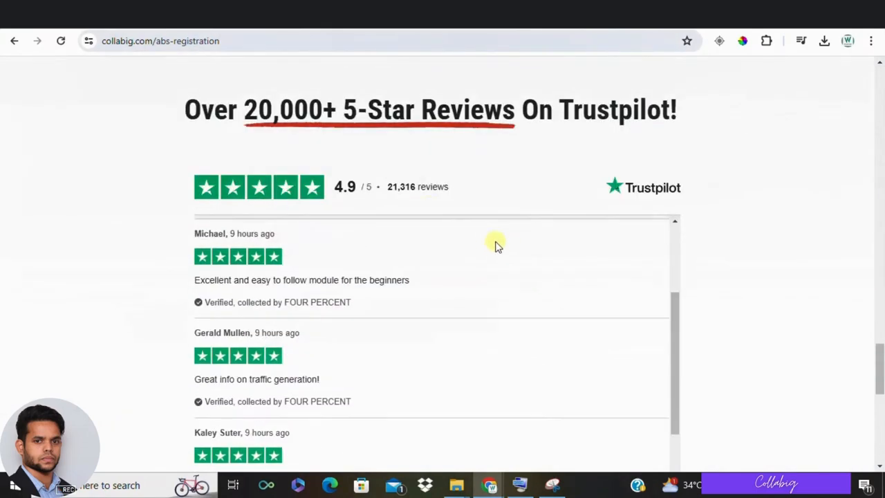
scroll(down, 3)
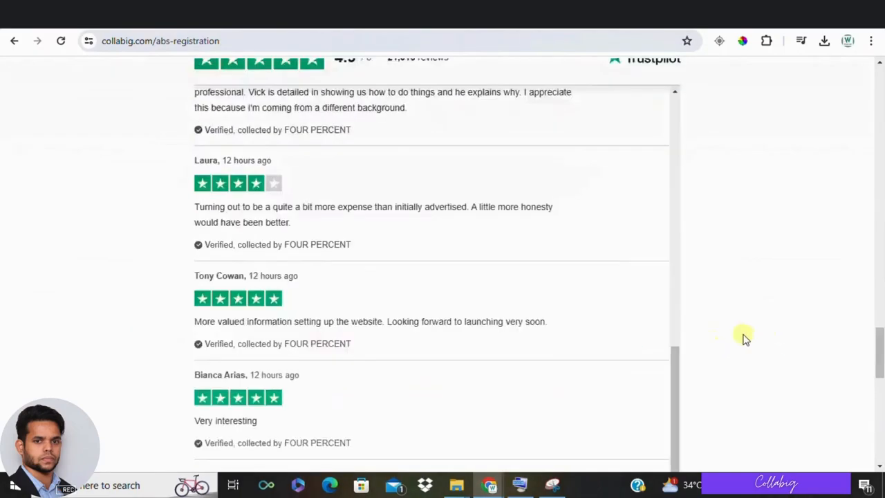
scroll(up, 3)
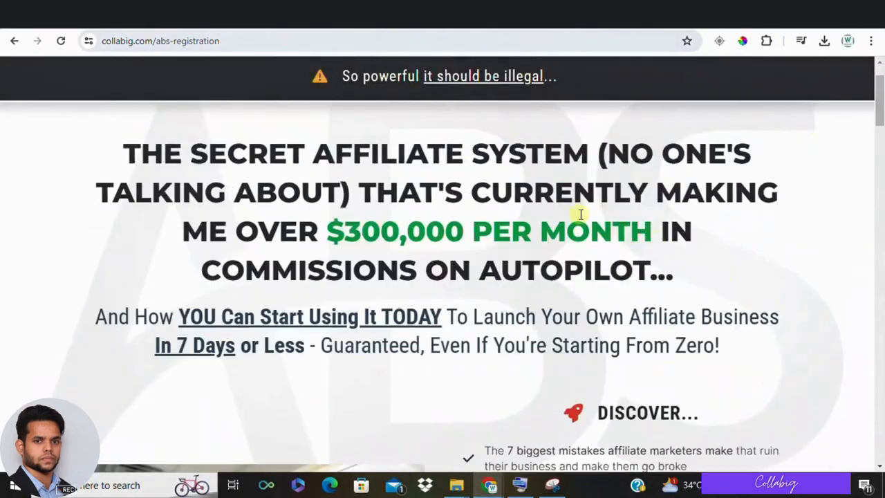
scroll(down, 3)
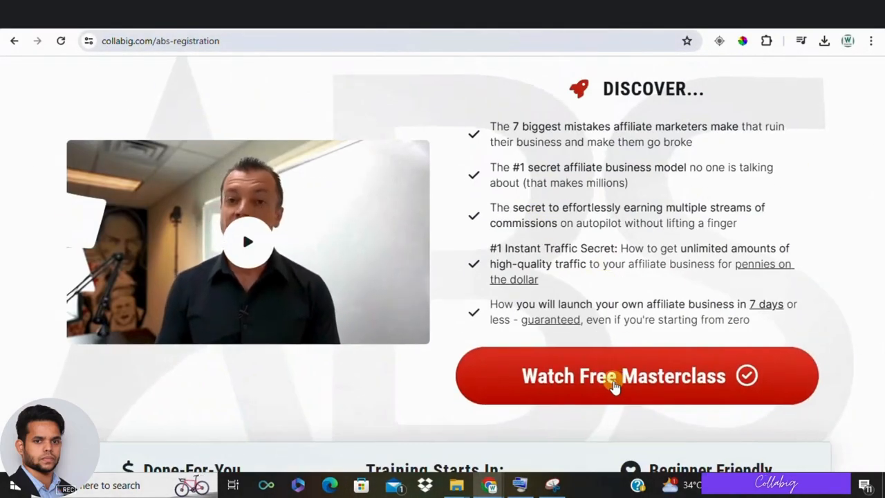
click(622, 377)
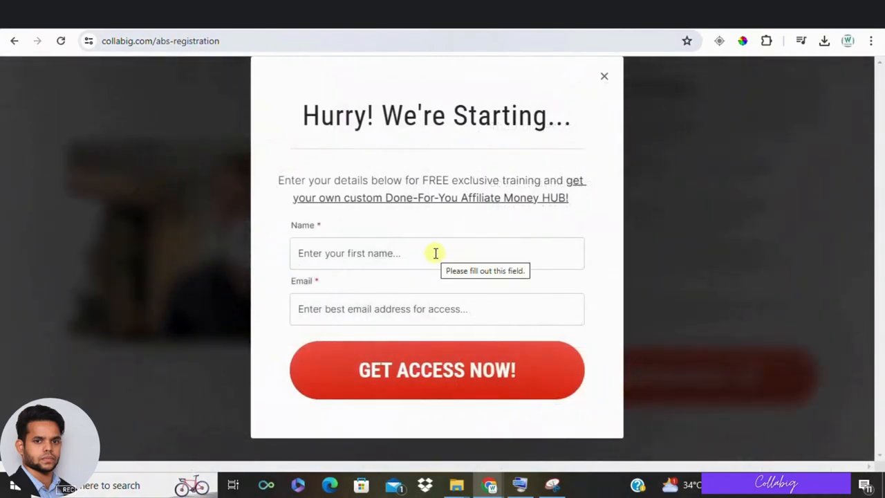
mouse_move(457, 240)
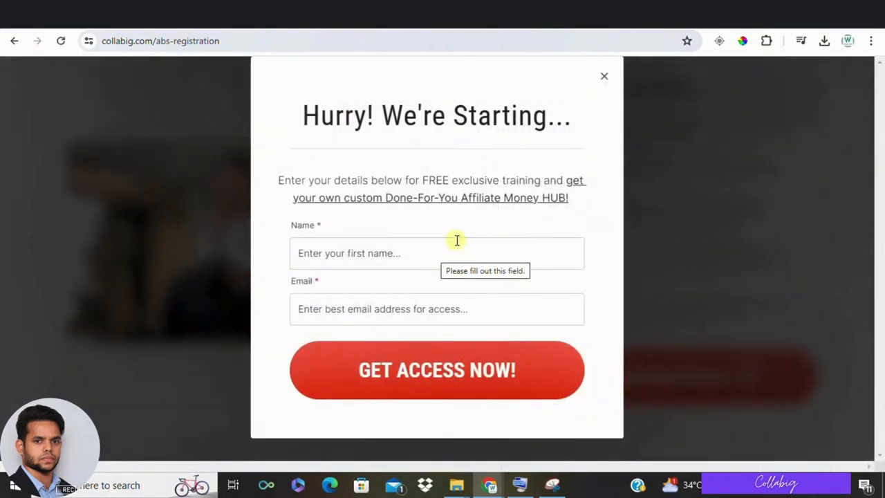
click(603, 76)
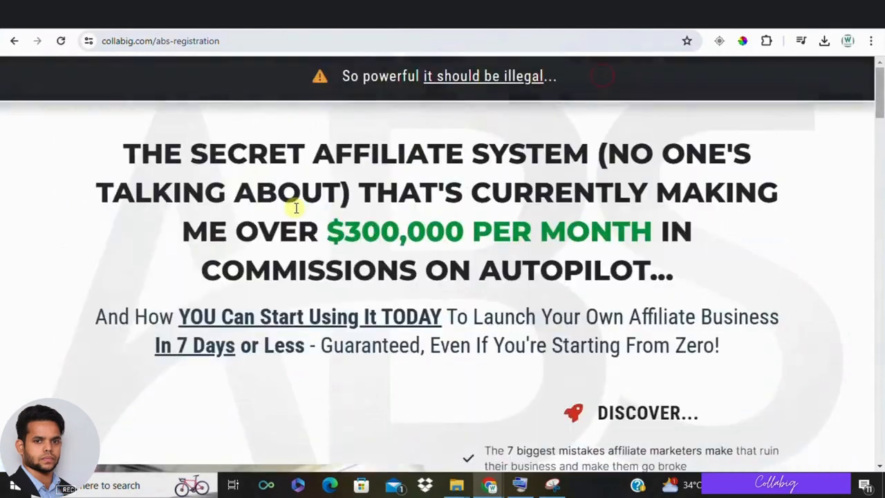